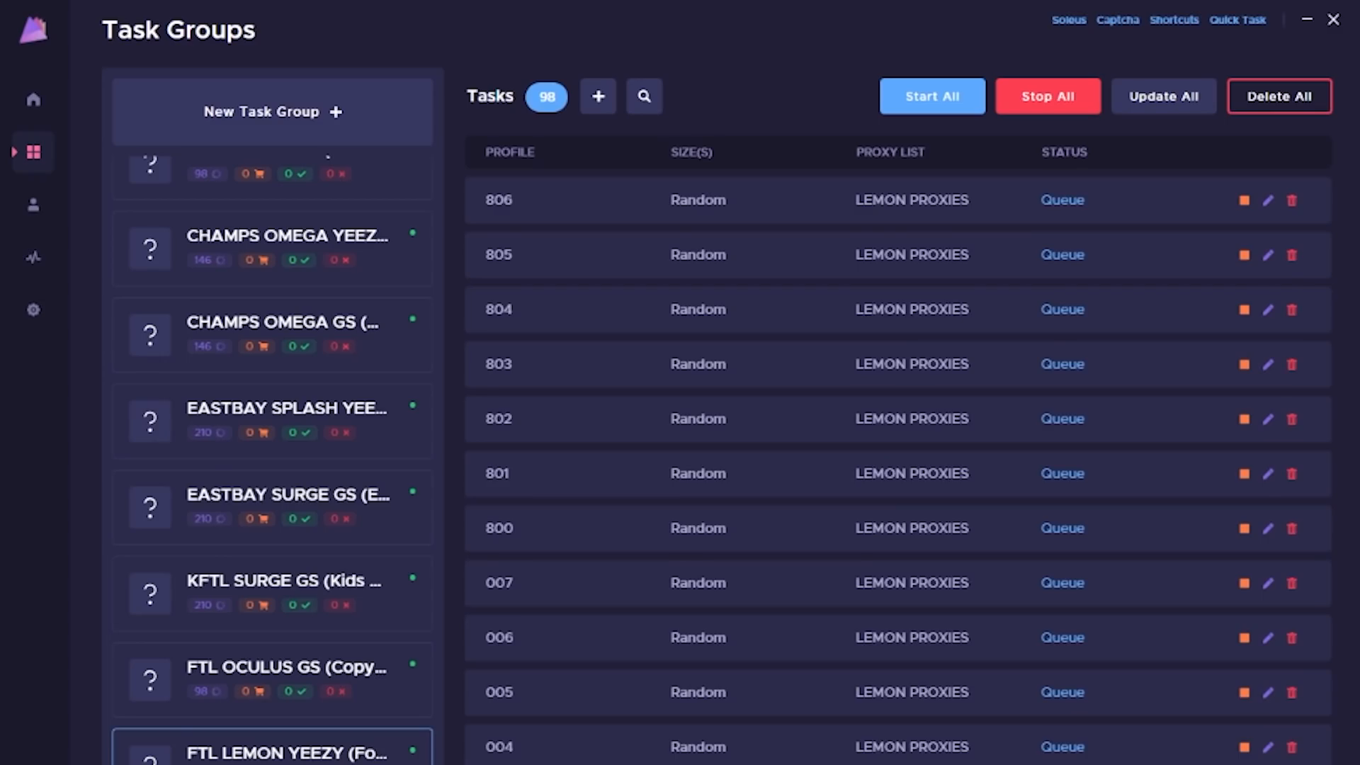
pyautogui.moveTo(931, 379)
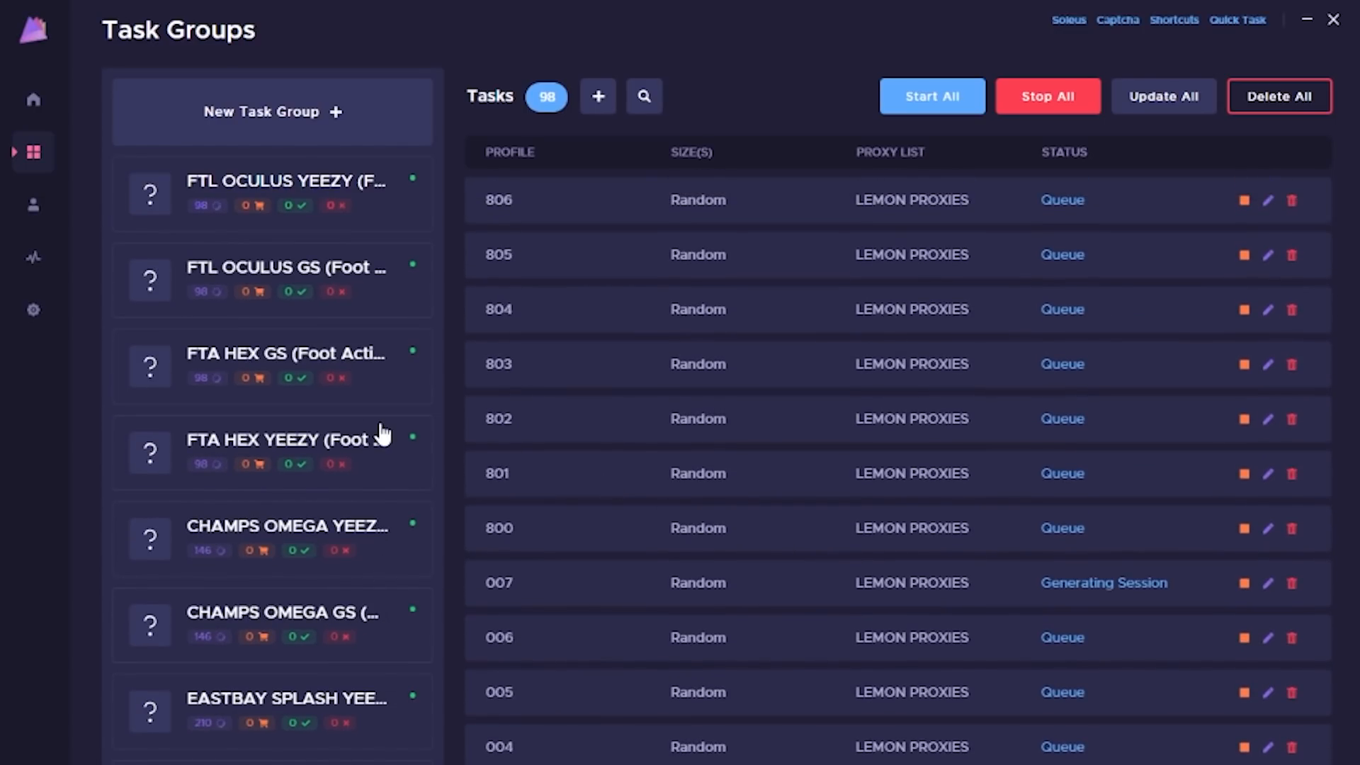
# Select the FTL OCULUS GS task group card to load its task table
pyautogui.click(271, 279)
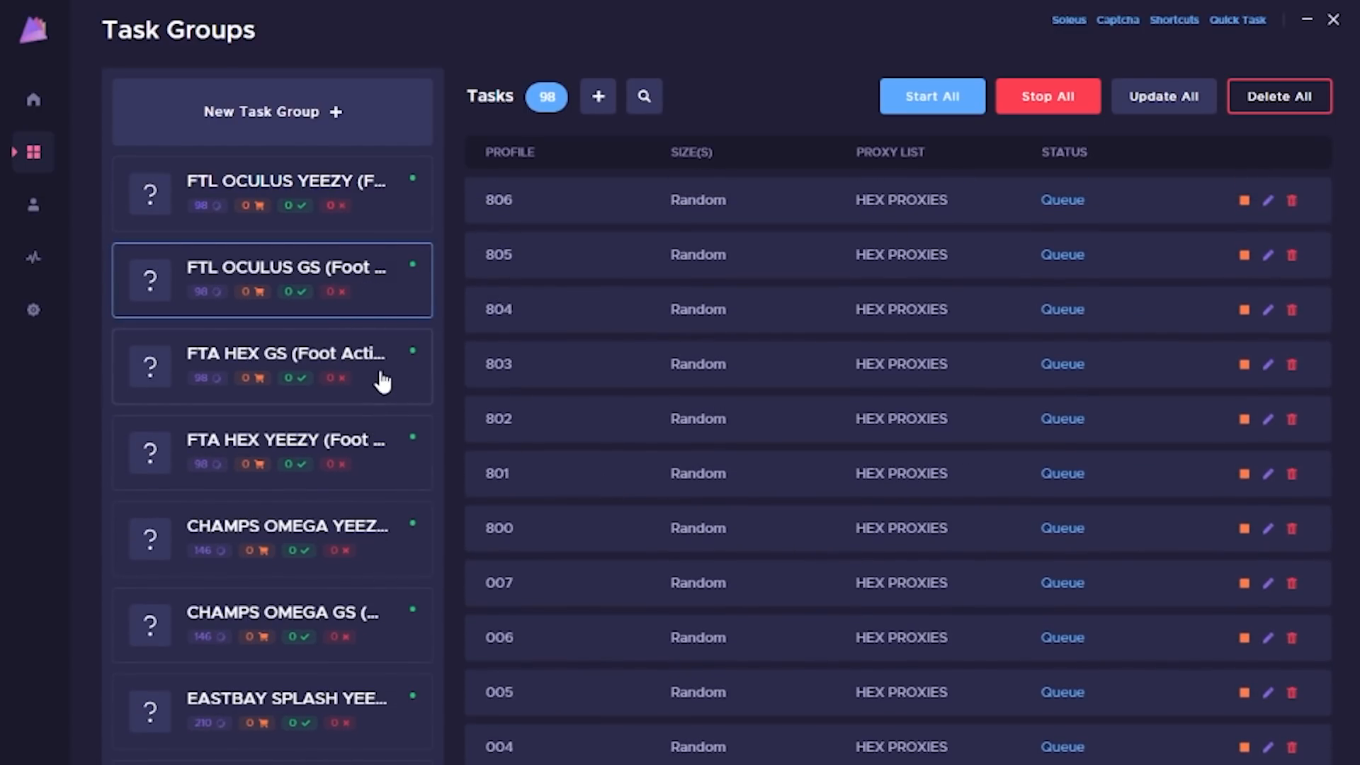
pyautogui.click(271, 279)
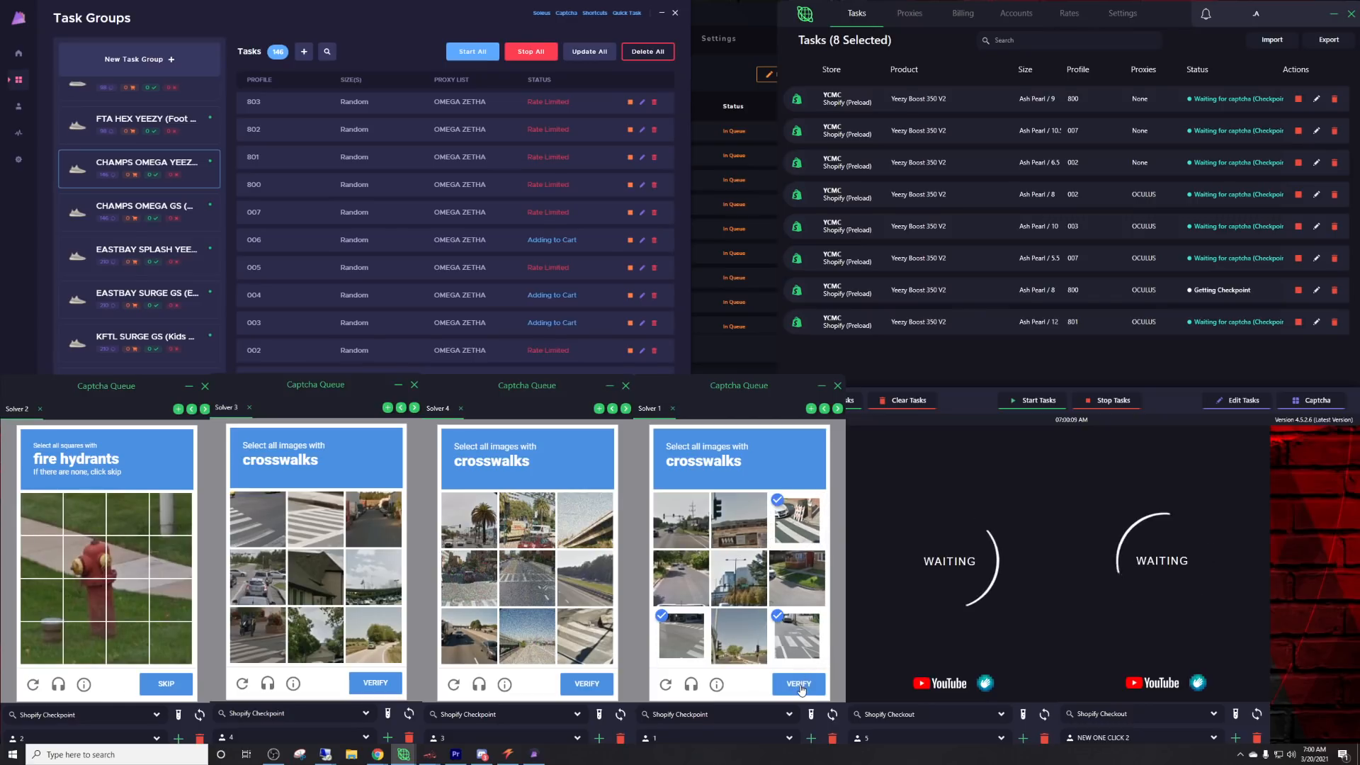
# Verify the solved crosswalk captcha and mark a crosswalk image in the next solver
pyautogui.click(796, 684)
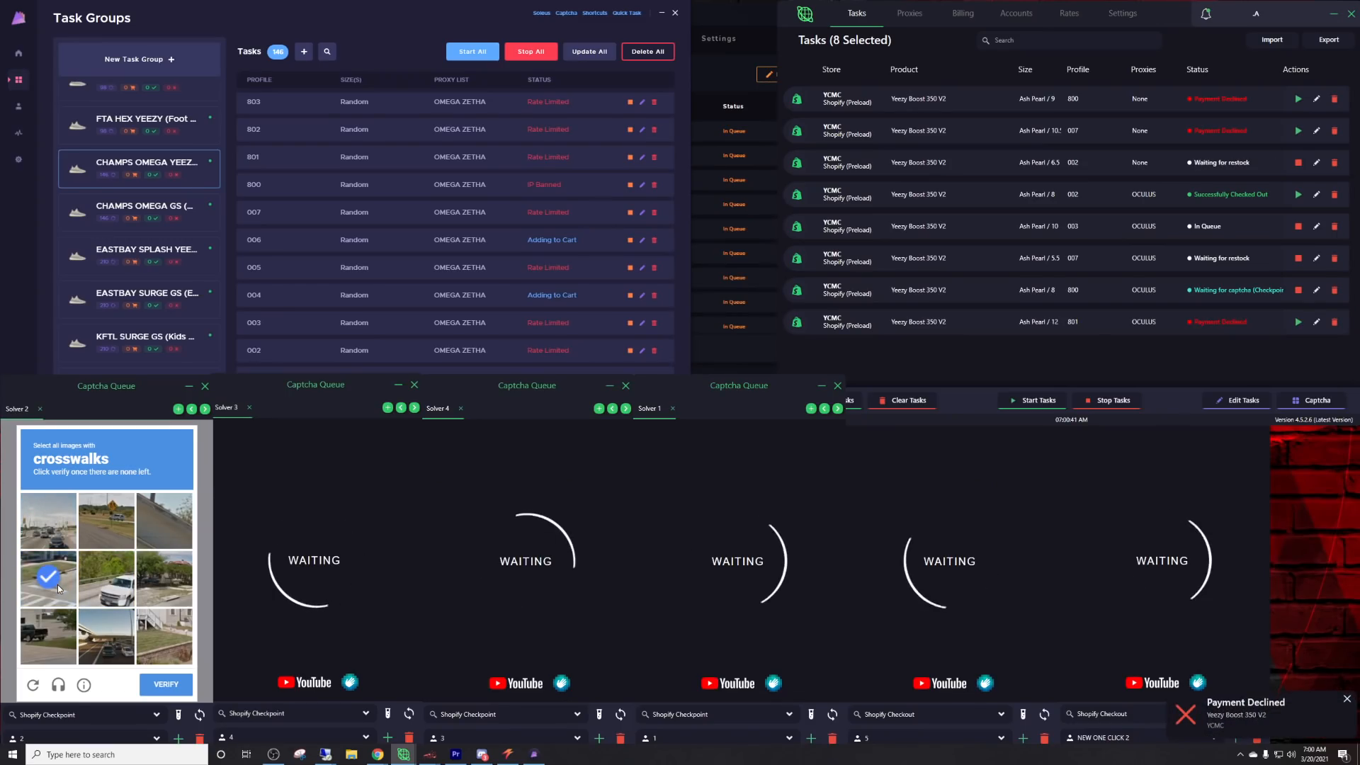
pyautogui.click(165, 684)
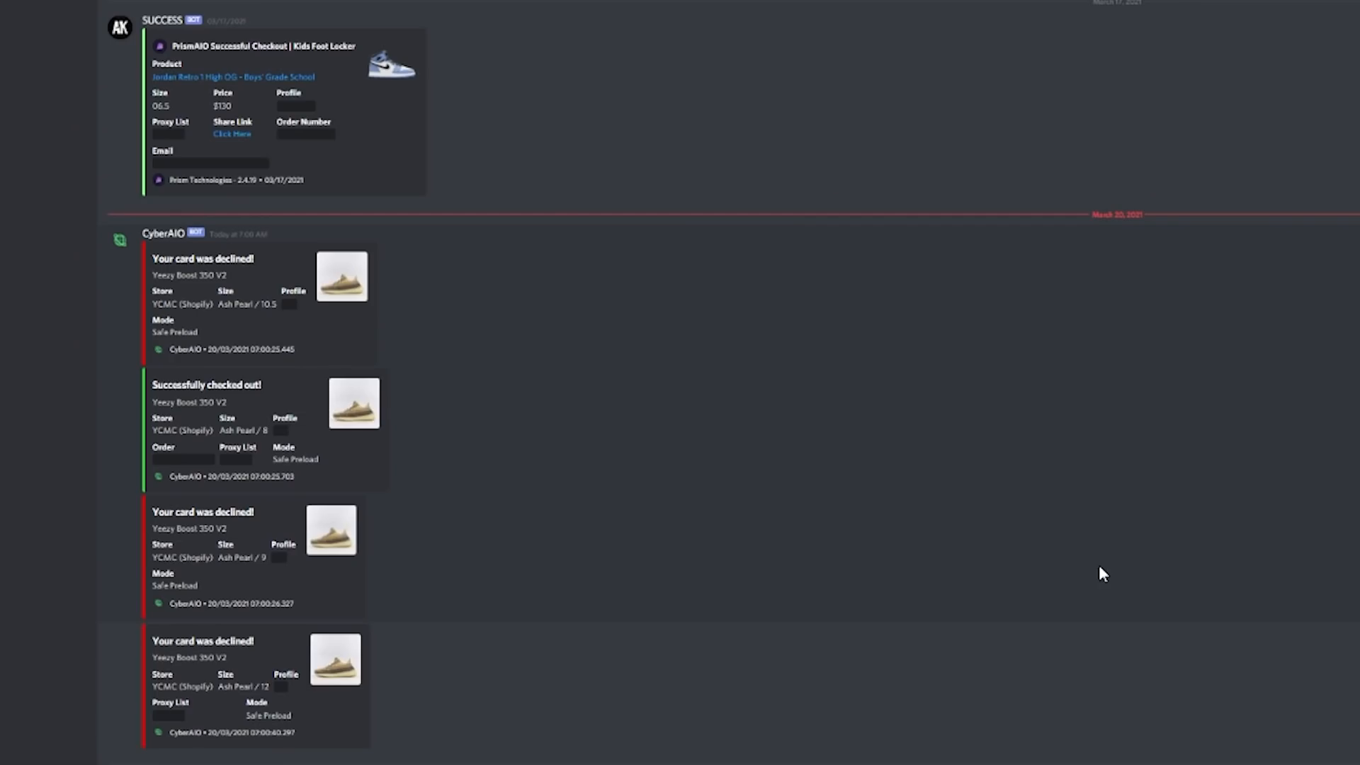
pyautogui.moveTo(1121, 20)
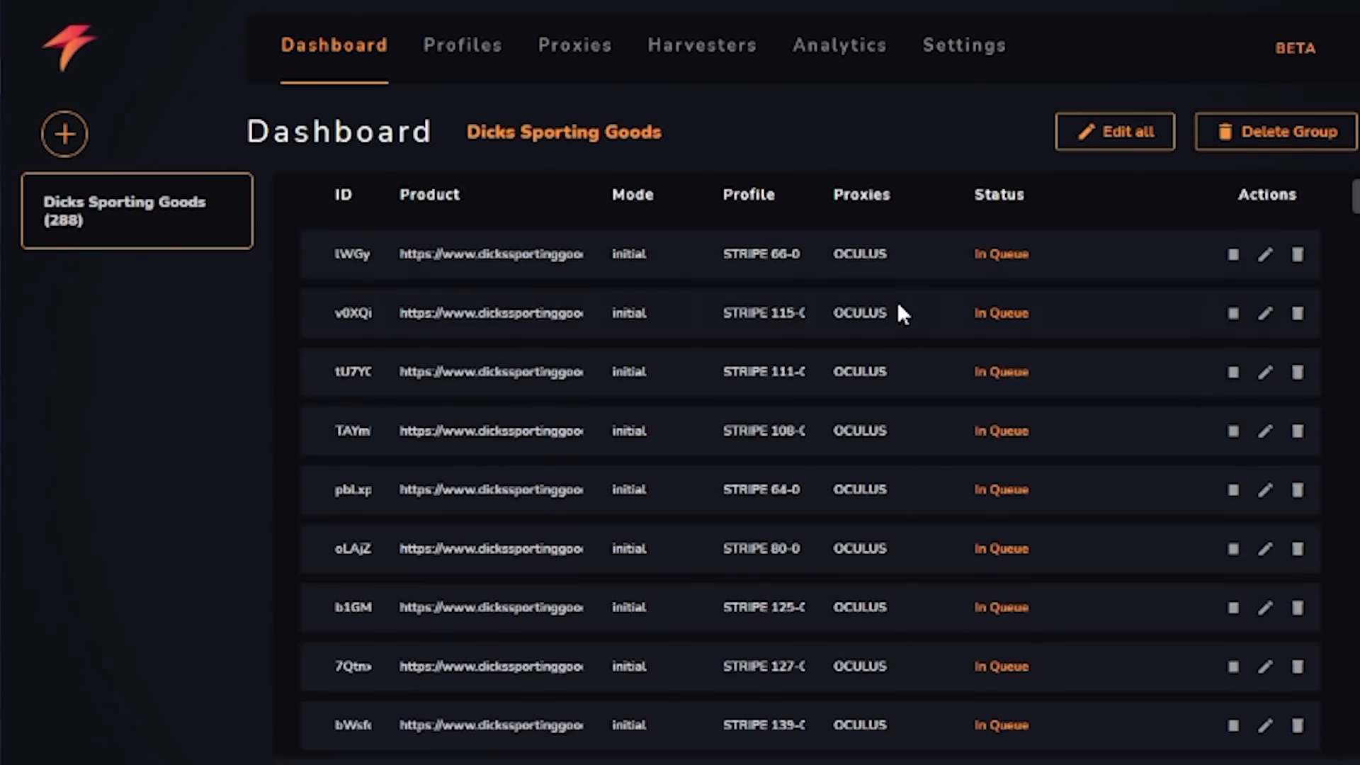
# Scroll through the Dicks Sporting Goods task table in Stormy AIO
pyautogui.scroll(-3)
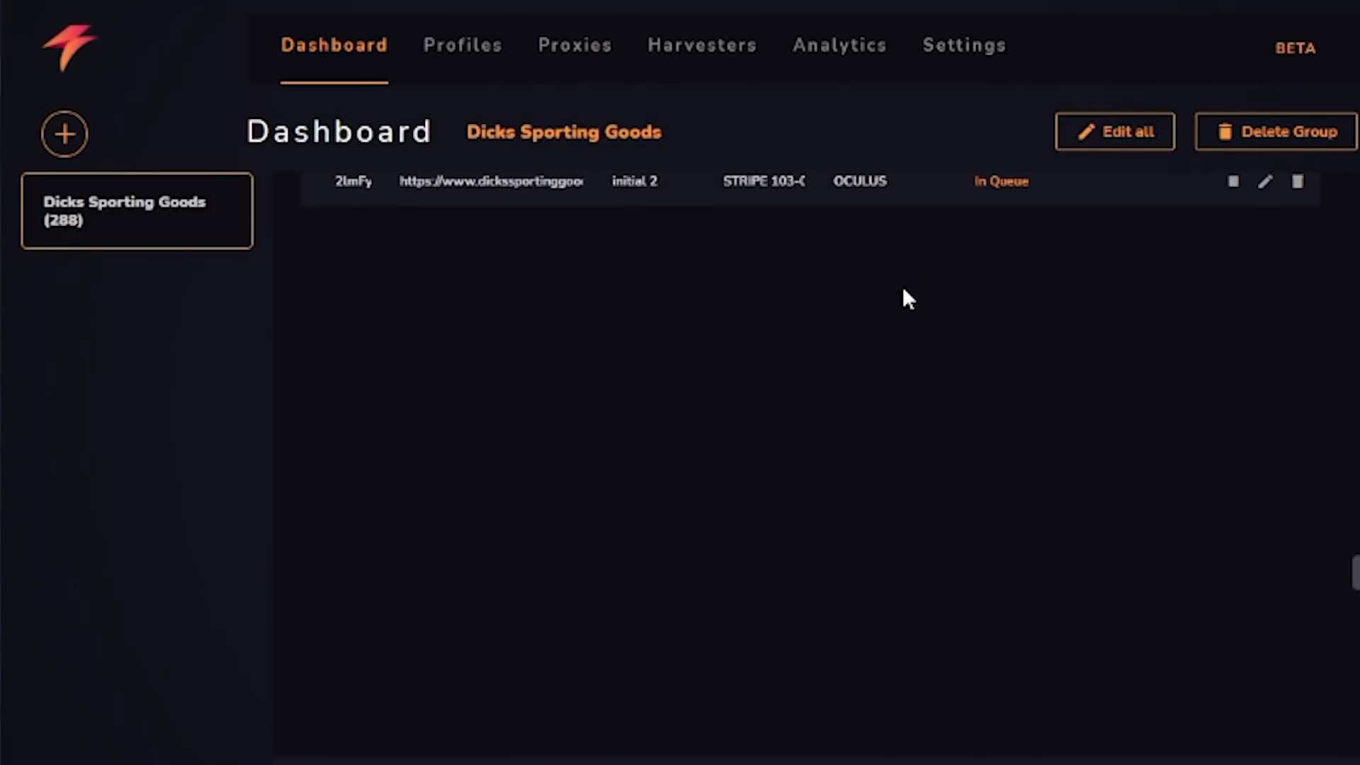
pyautogui.scroll(-3)
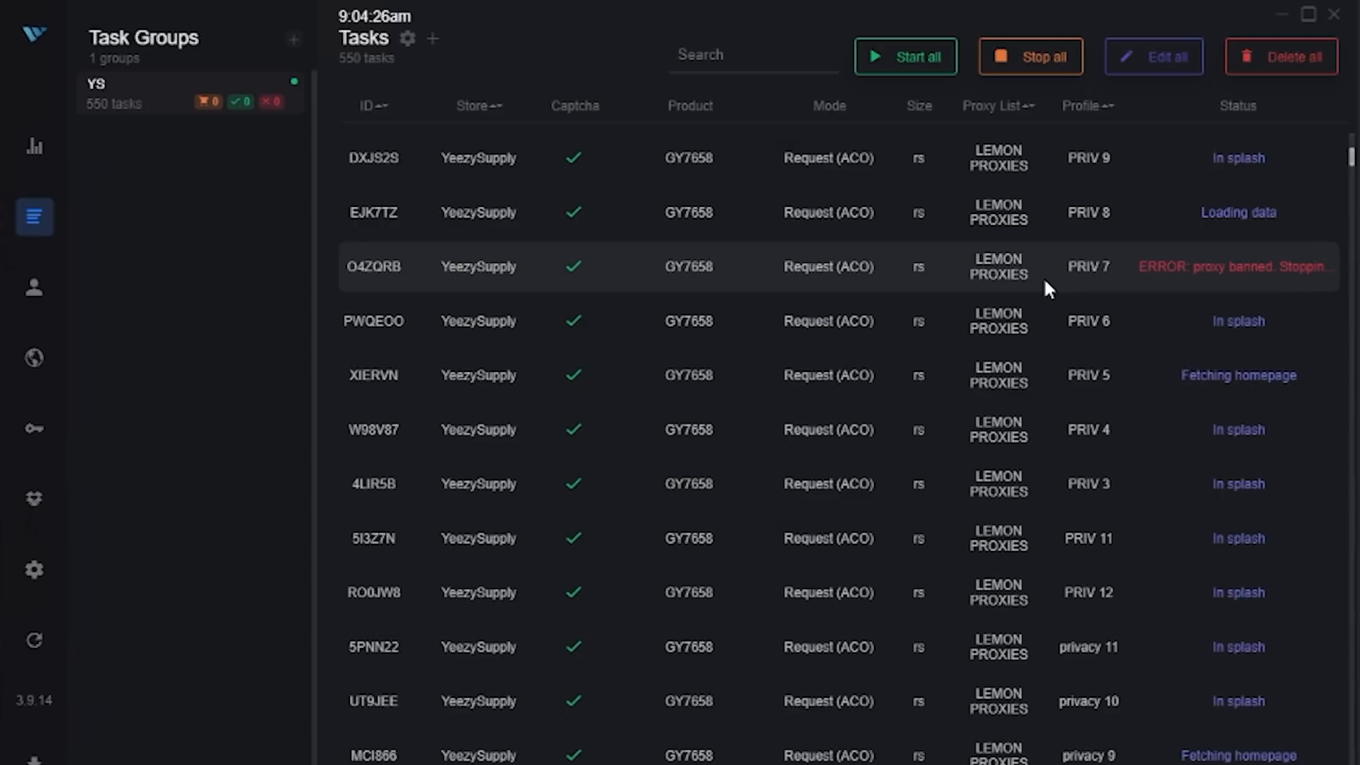
# Scroll the YS Tasks table to watch GY7658 splash and proxy-ban statuses
pyautogui.scroll(-3)
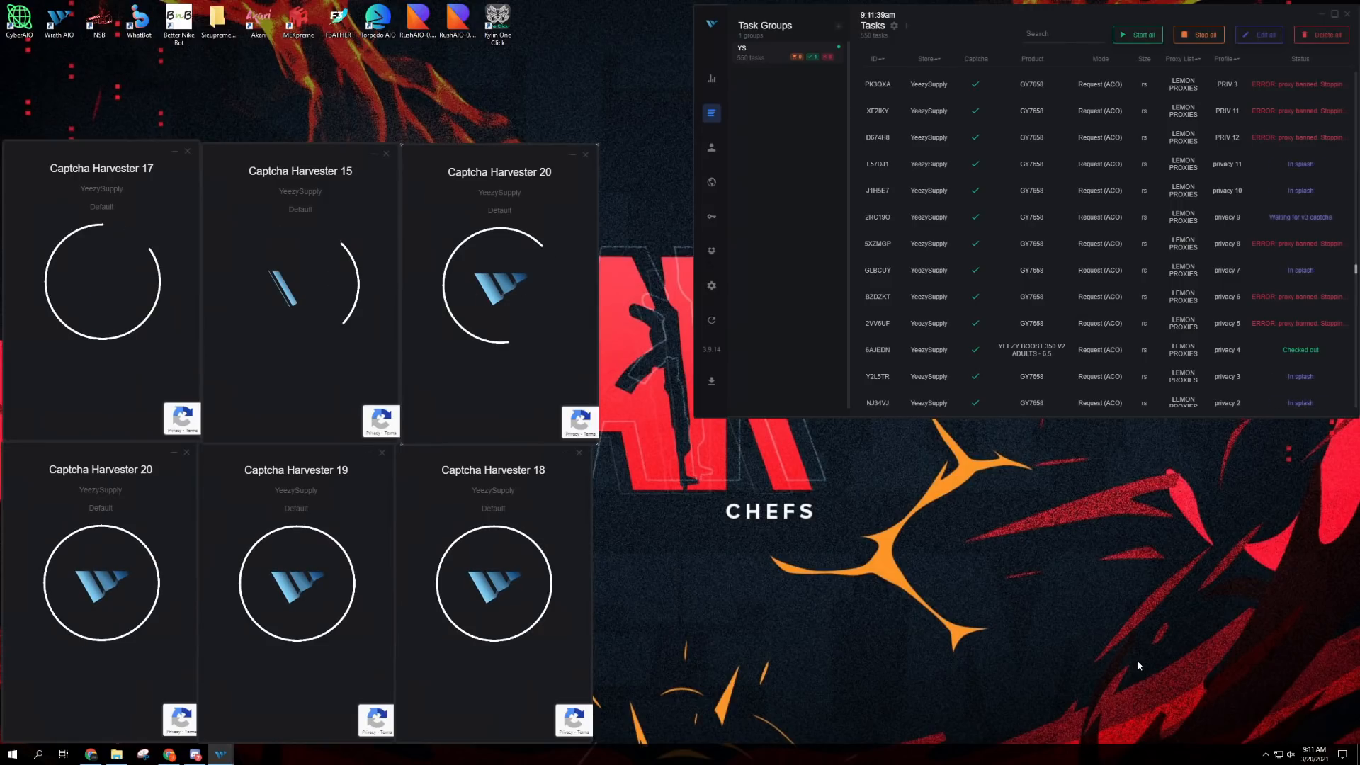
# Use the top-right window control while arranging the Wrath captcha harvesters
pyautogui.click(1332, 15)
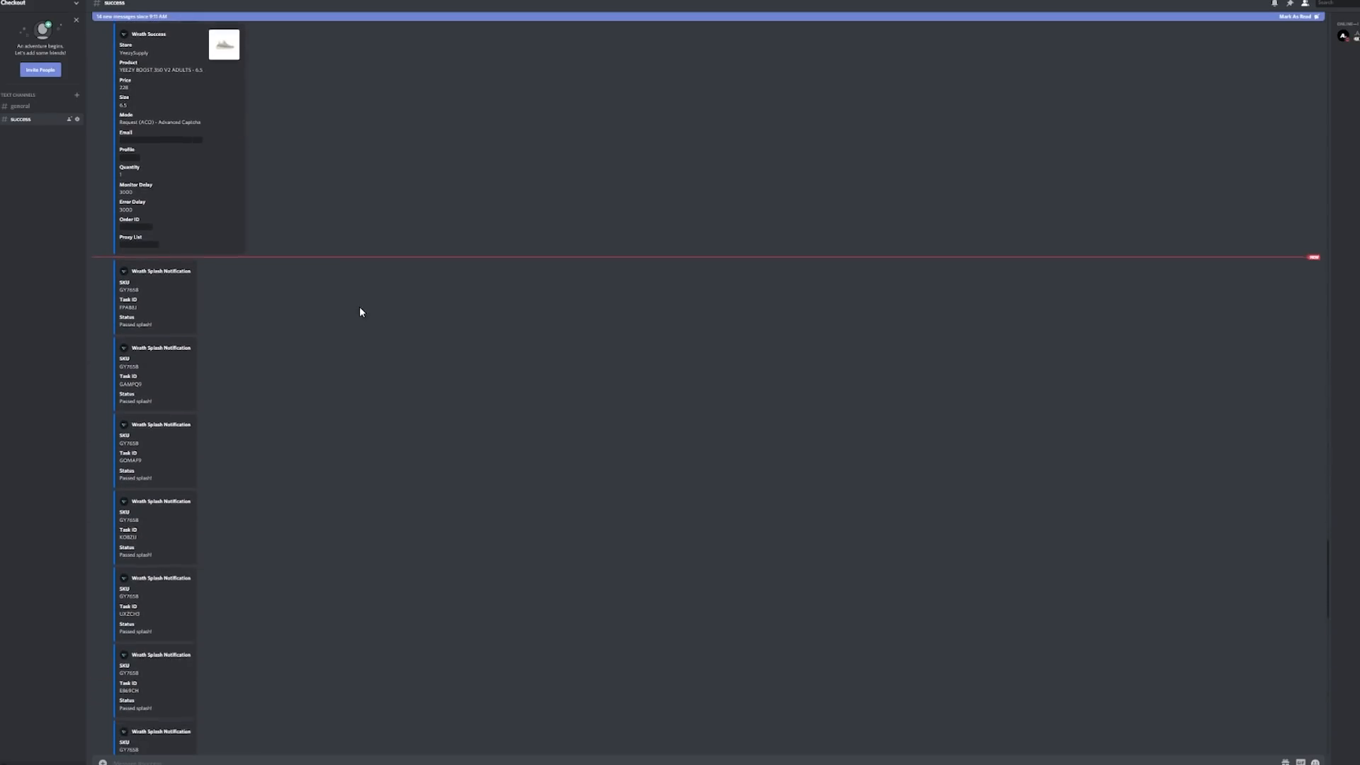
# Scroll down through the Wrath Success, Declines and Splash Notification embeds
pyautogui.scroll(-3)
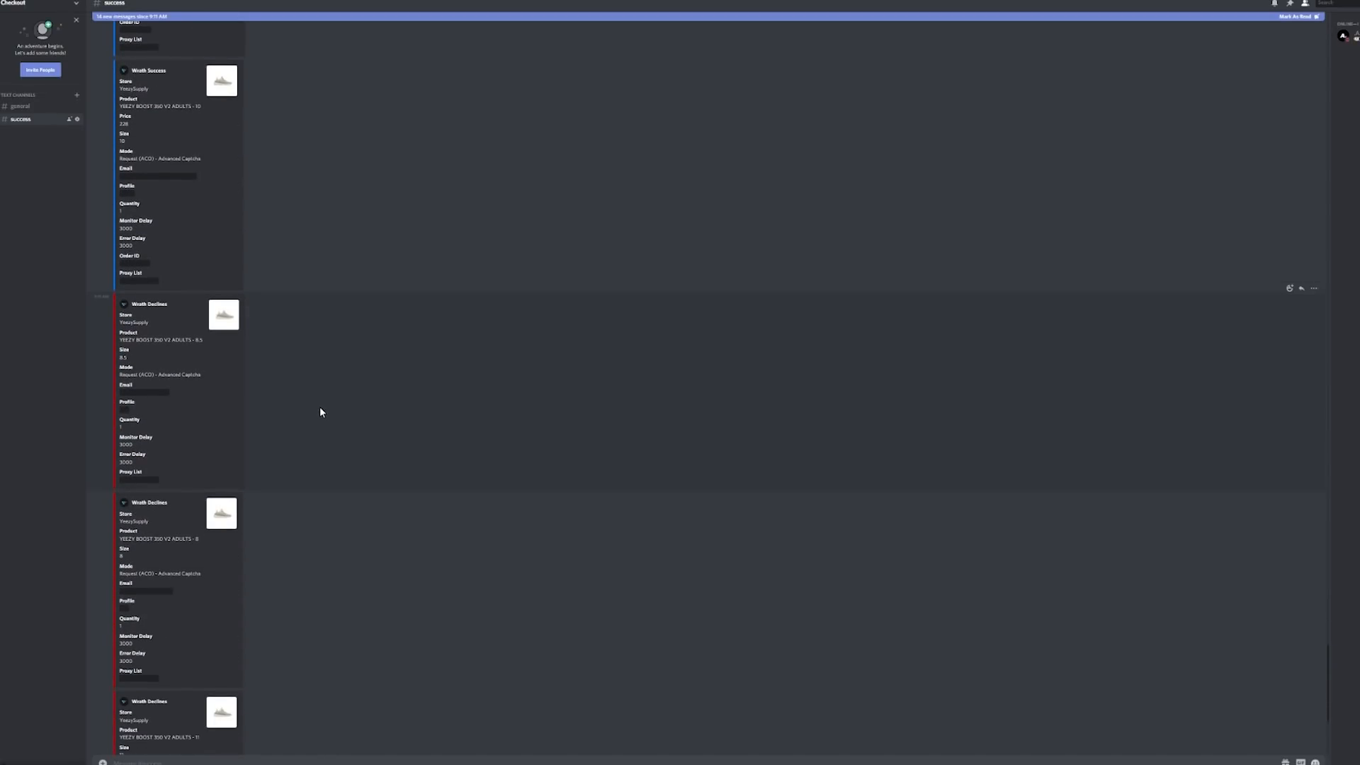
pyautogui.scroll(-3)
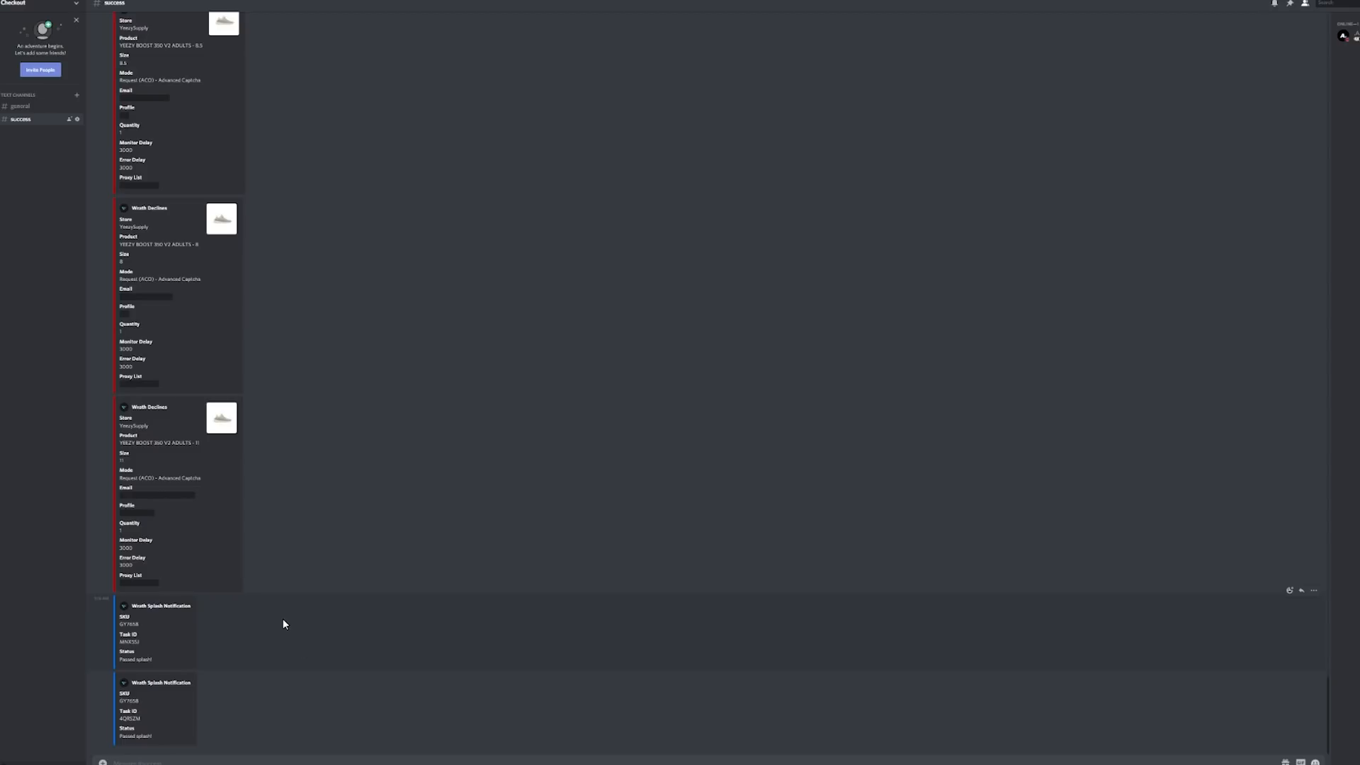
pyautogui.moveTo(272, 646)
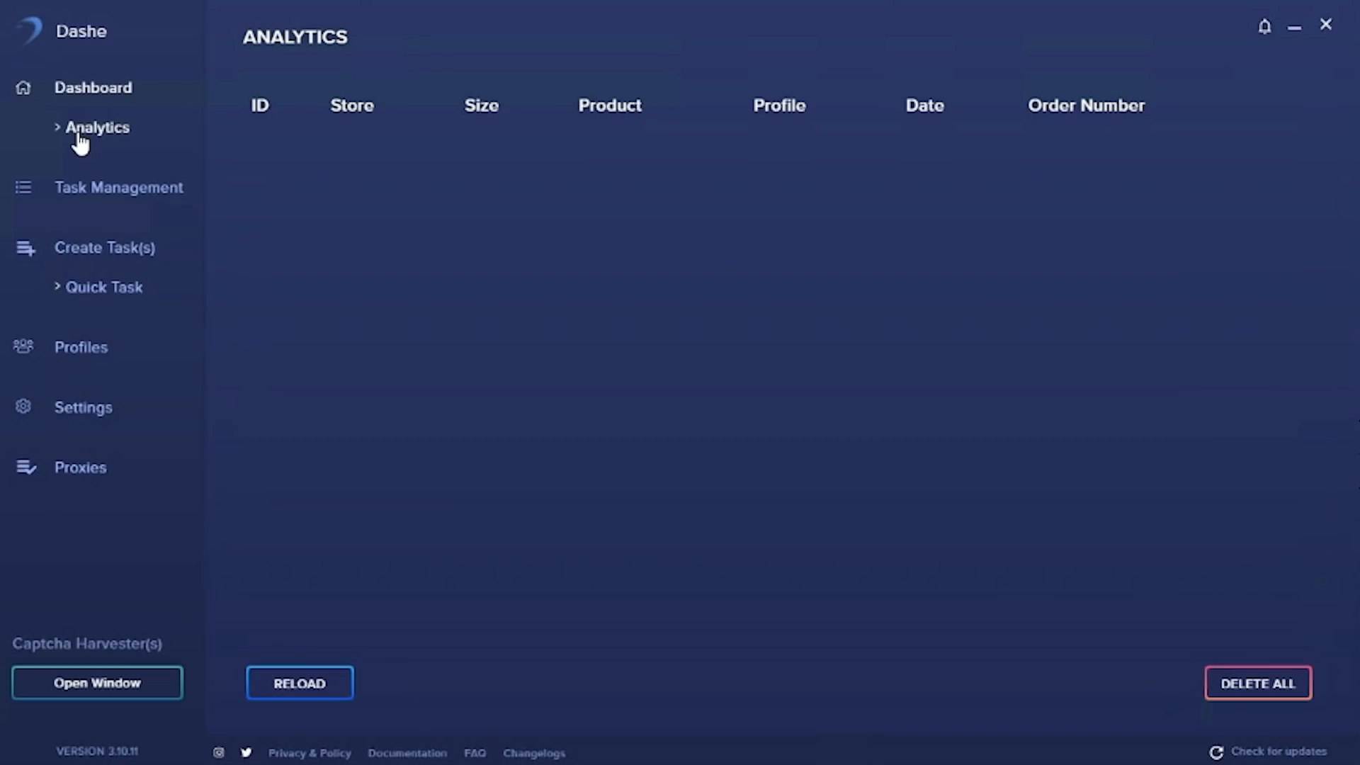
pyautogui.moveTo(487, 363)
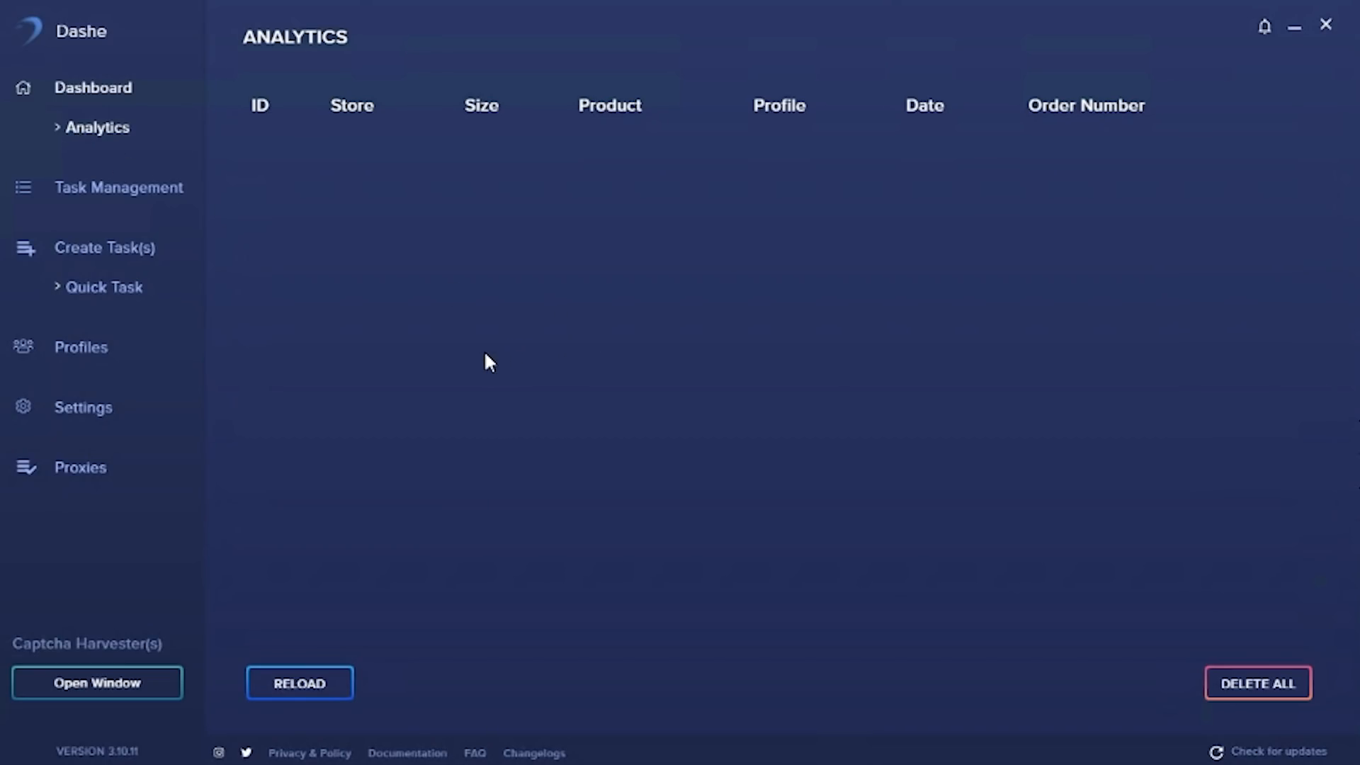
pyautogui.moveTo(482, 358)
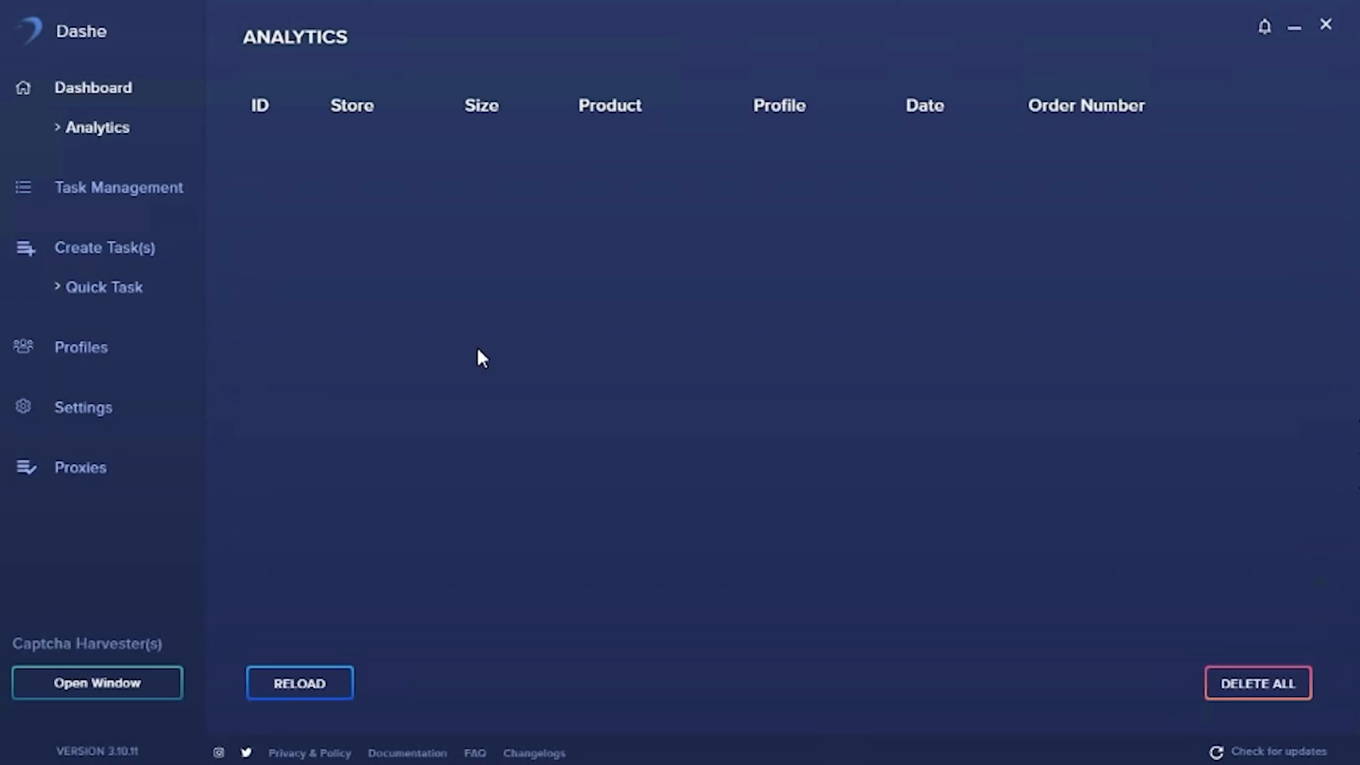
pyautogui.moveTo(468, 360)
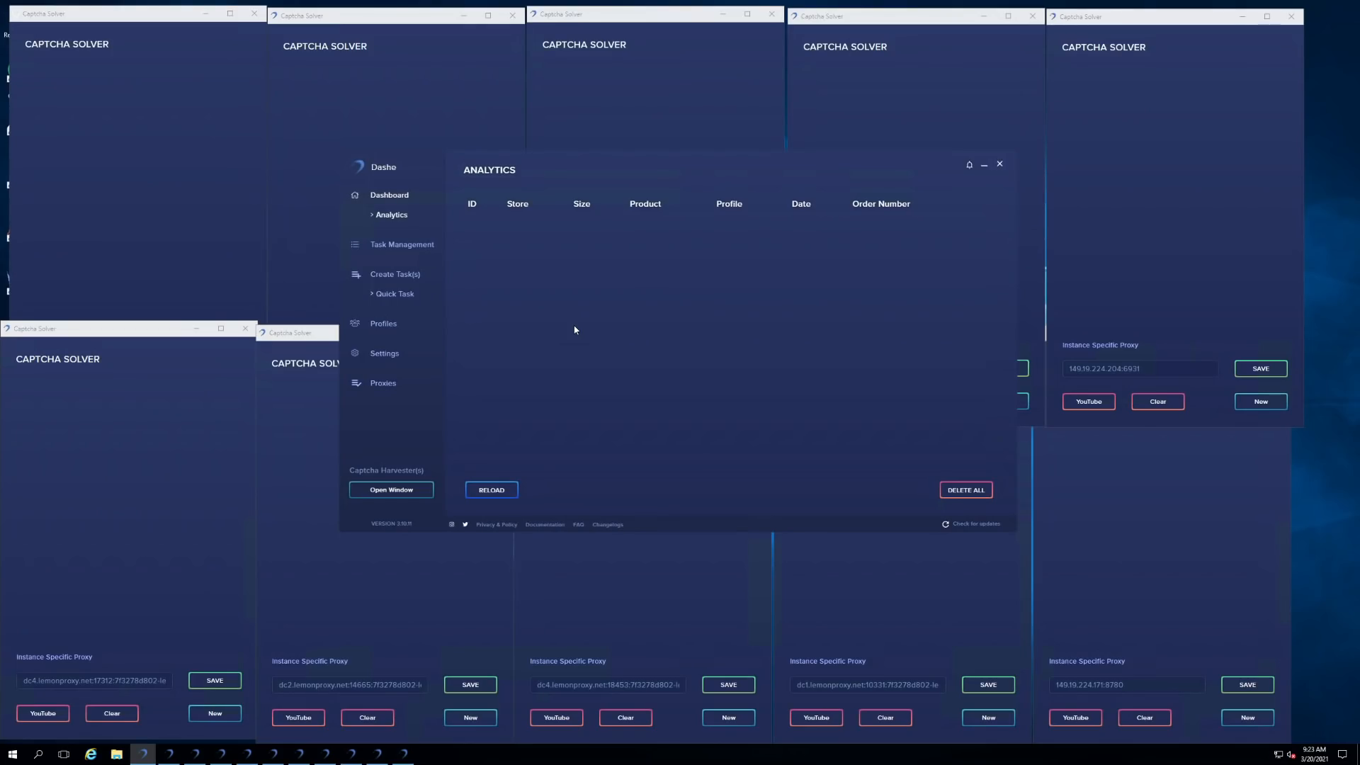
pyautogui.moveTo(490, 323)
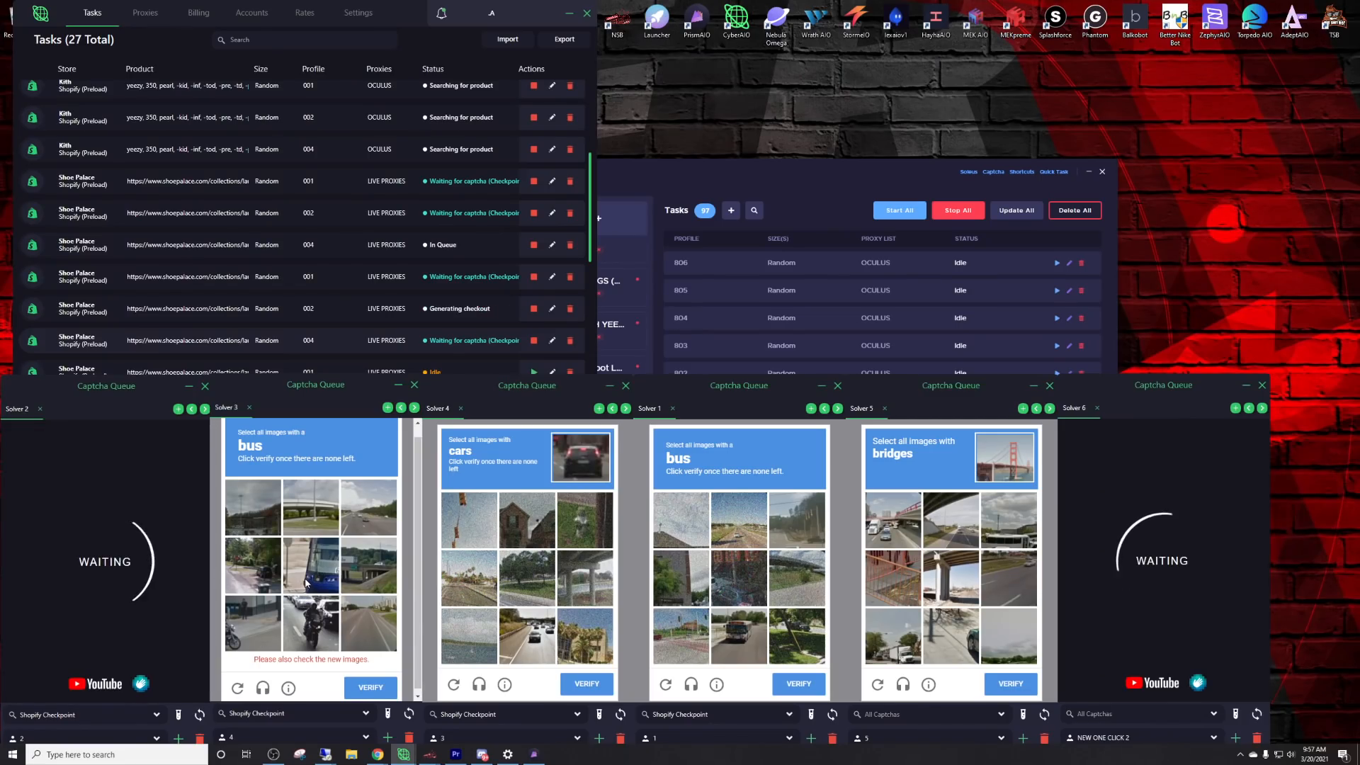
# Pick an image matching the hCaptcha prompt in the solver grid
pyautogui.click(371, 687)
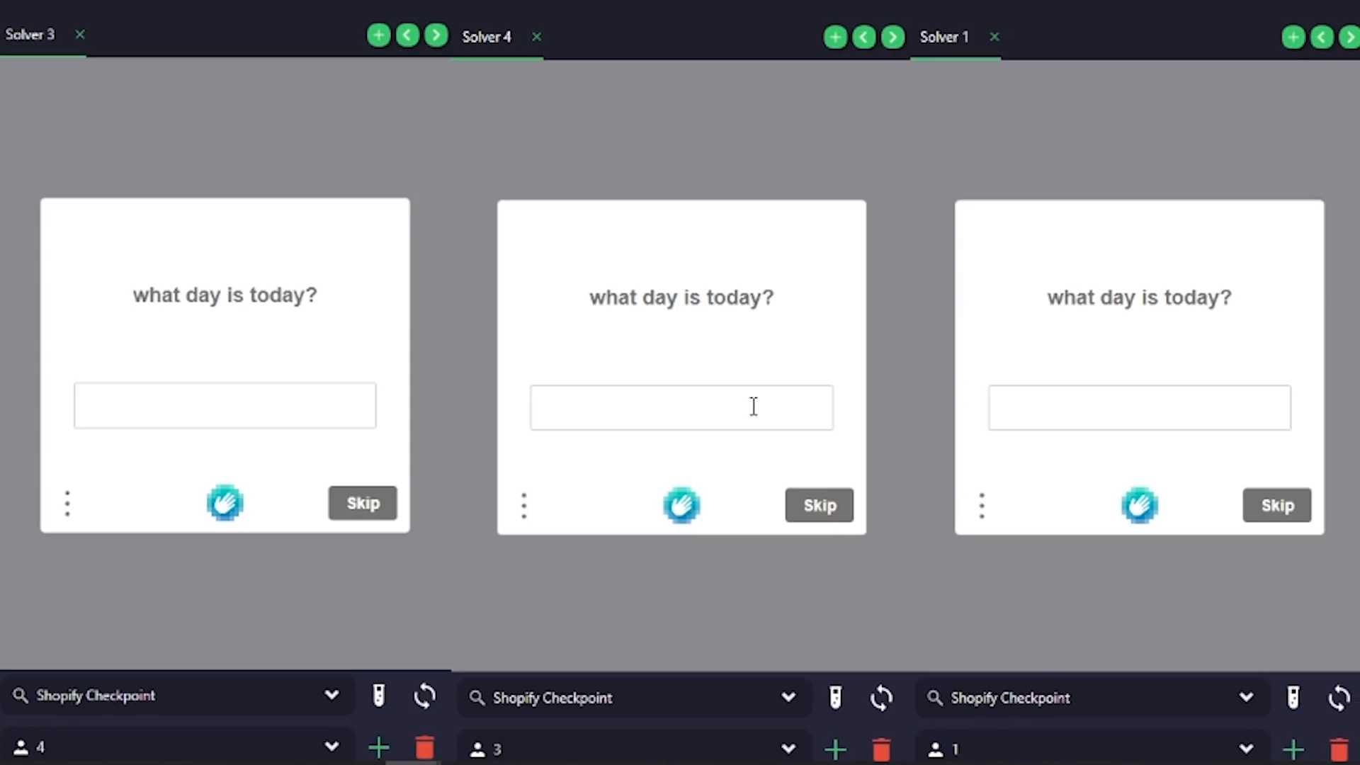
# Answer the 'what day is today?' captcha with SATURDAY
pyautogui.write('SATURDAY')
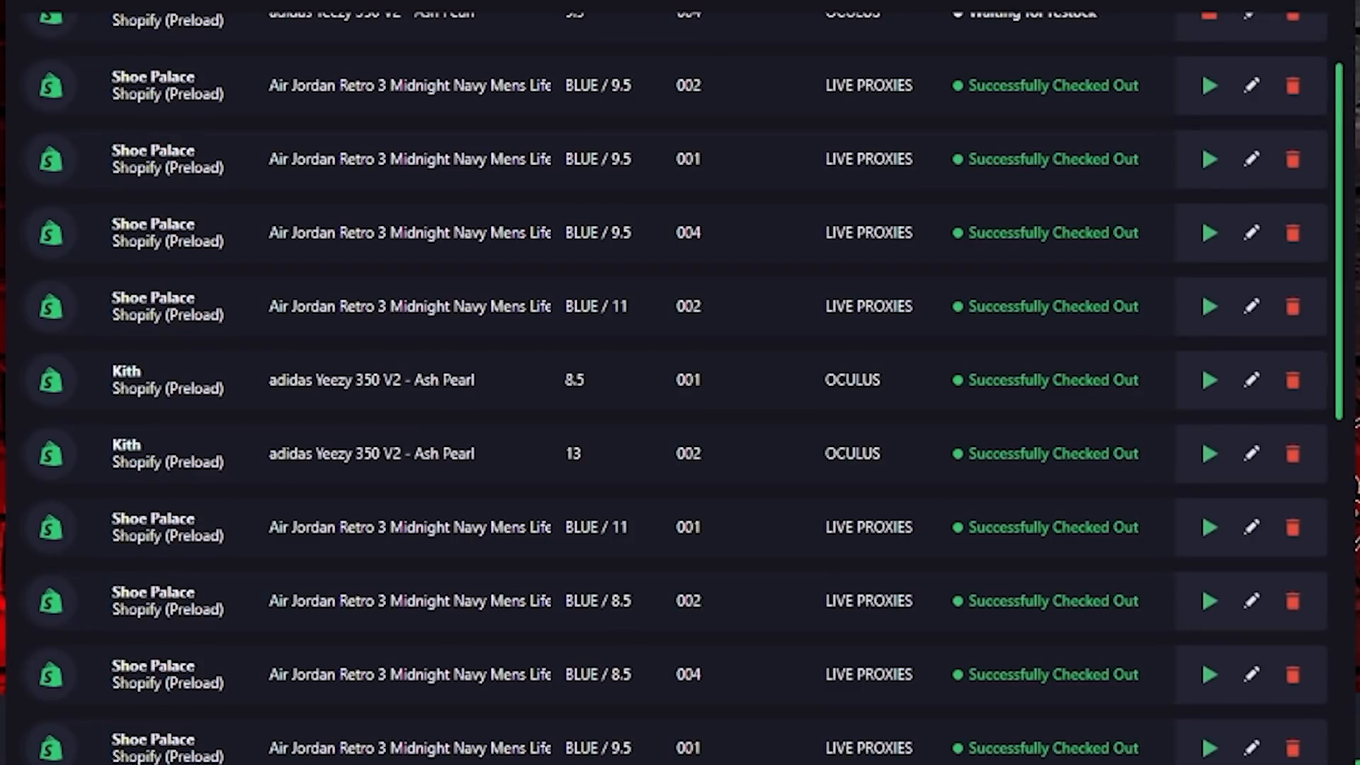
pyautogui.moveTo(700, 640)
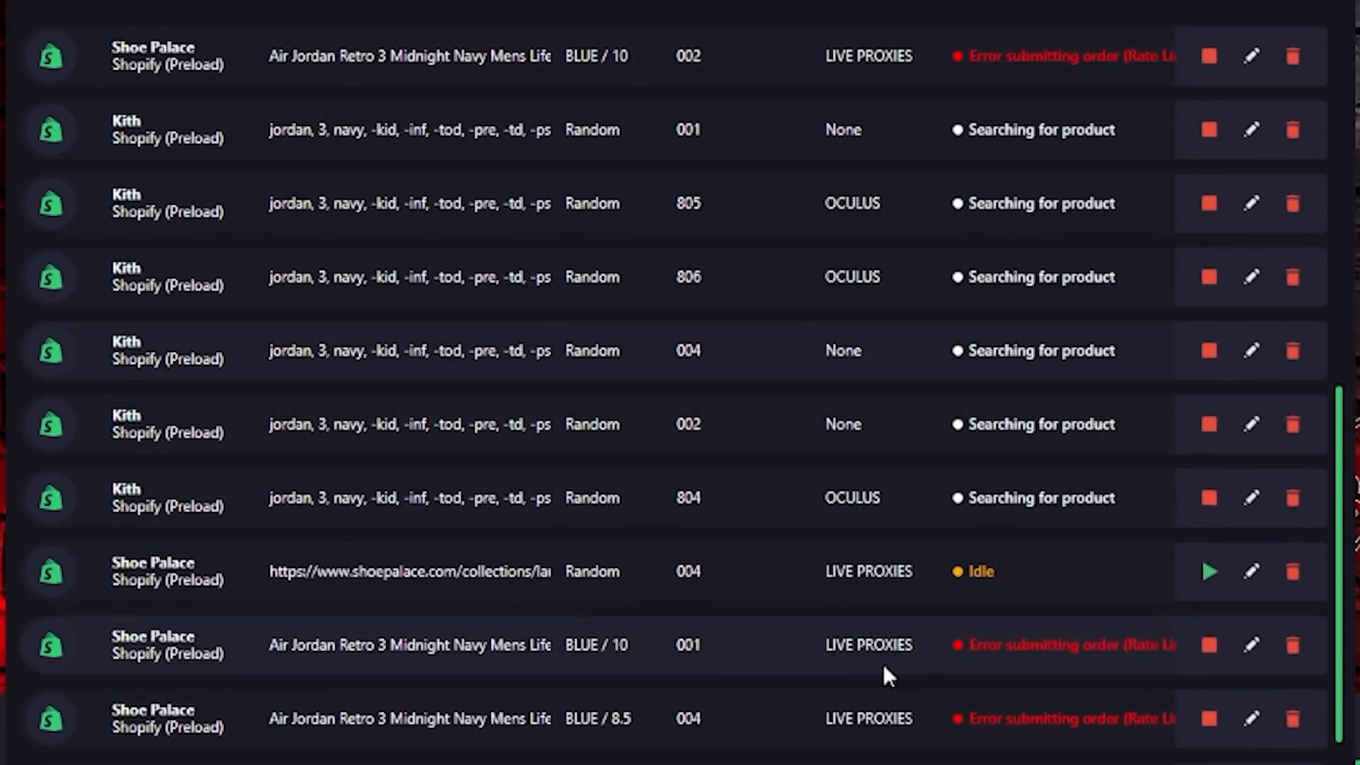
pyautogui.scroll(-3)
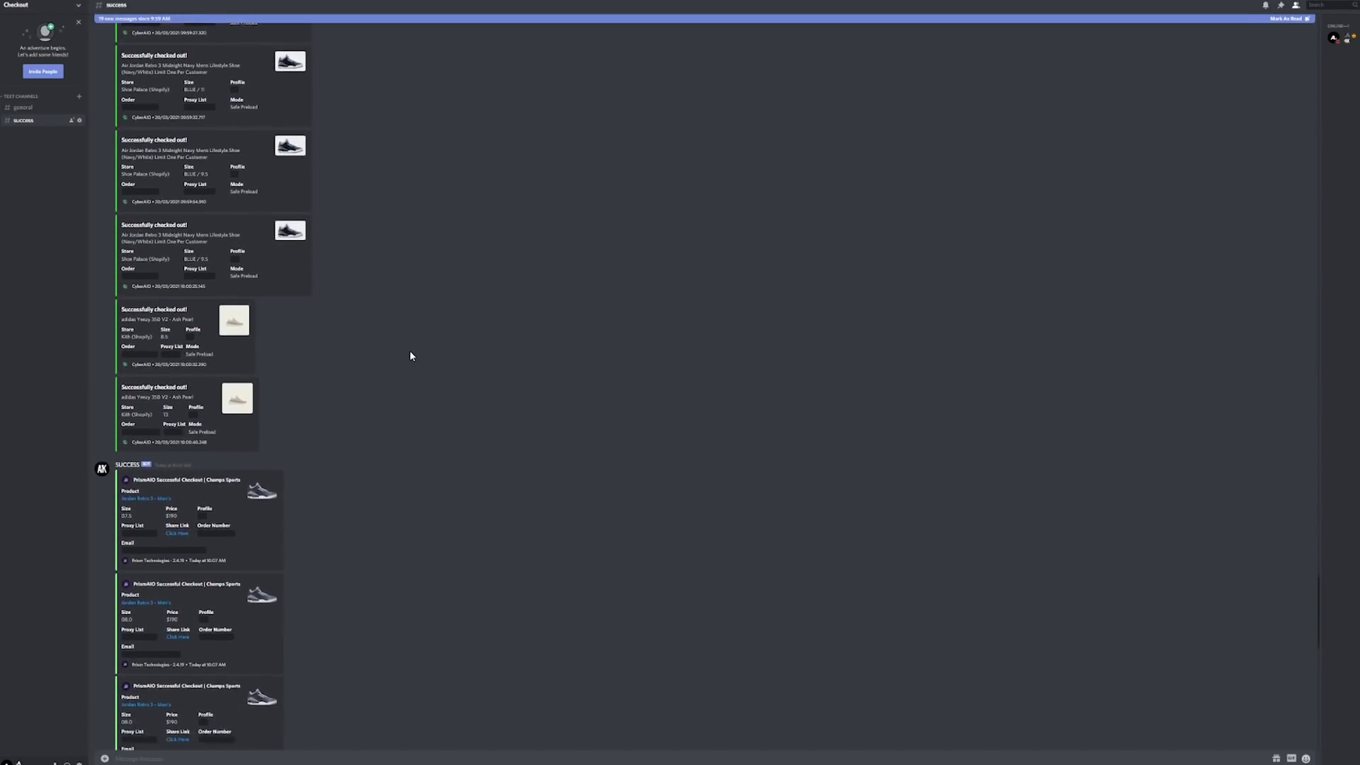
# Scroll through the SUCCESS channel's Jordan 3 and Yeezy checkout embeds
pyautogui.scroll(-3)
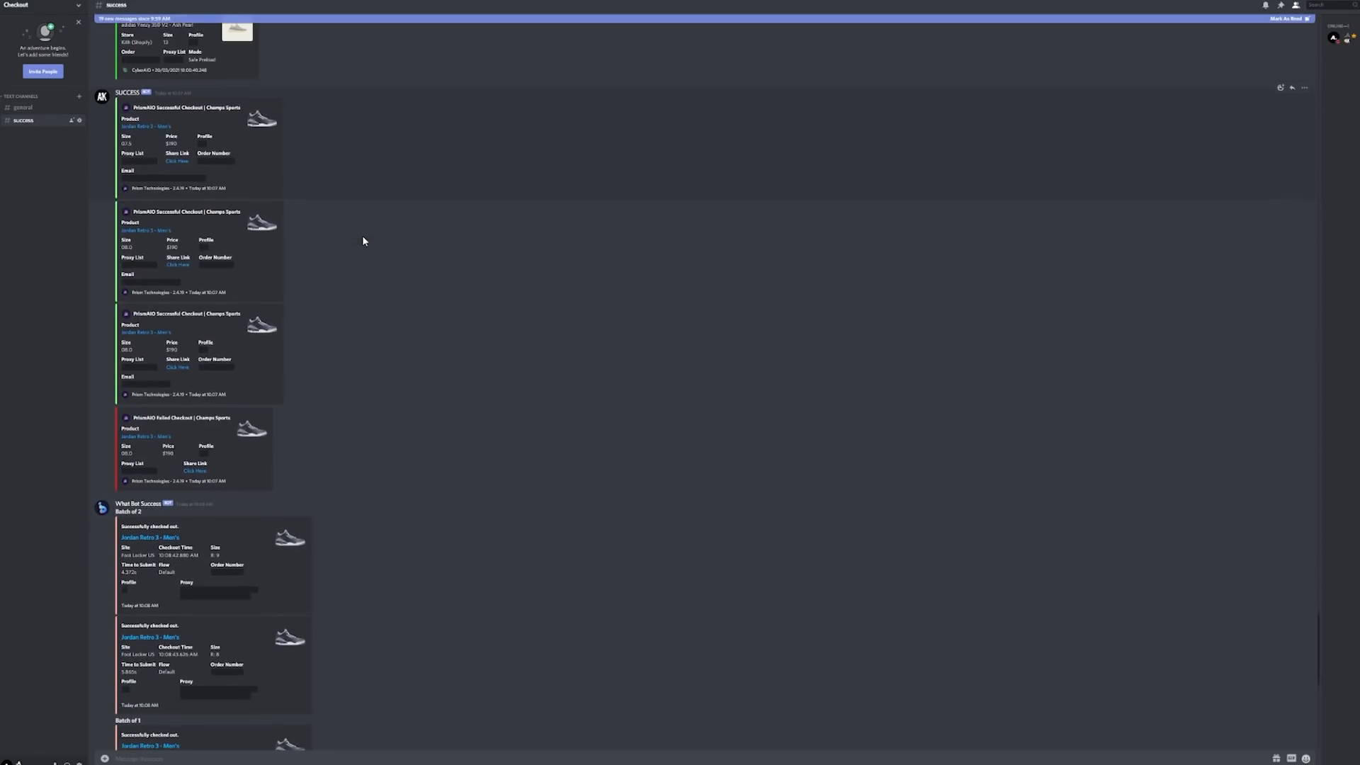
pyautogui.scroll(-3)
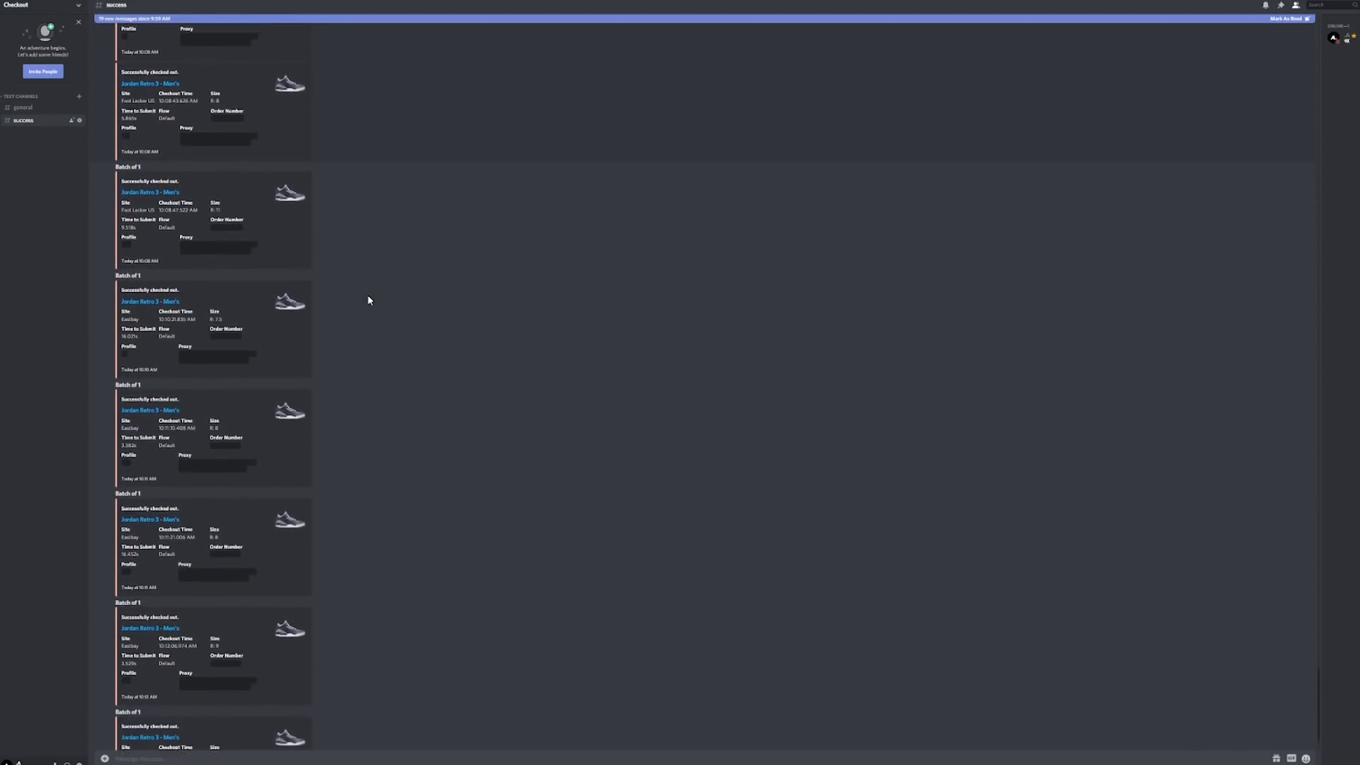
pyautogui.scroll(-3)
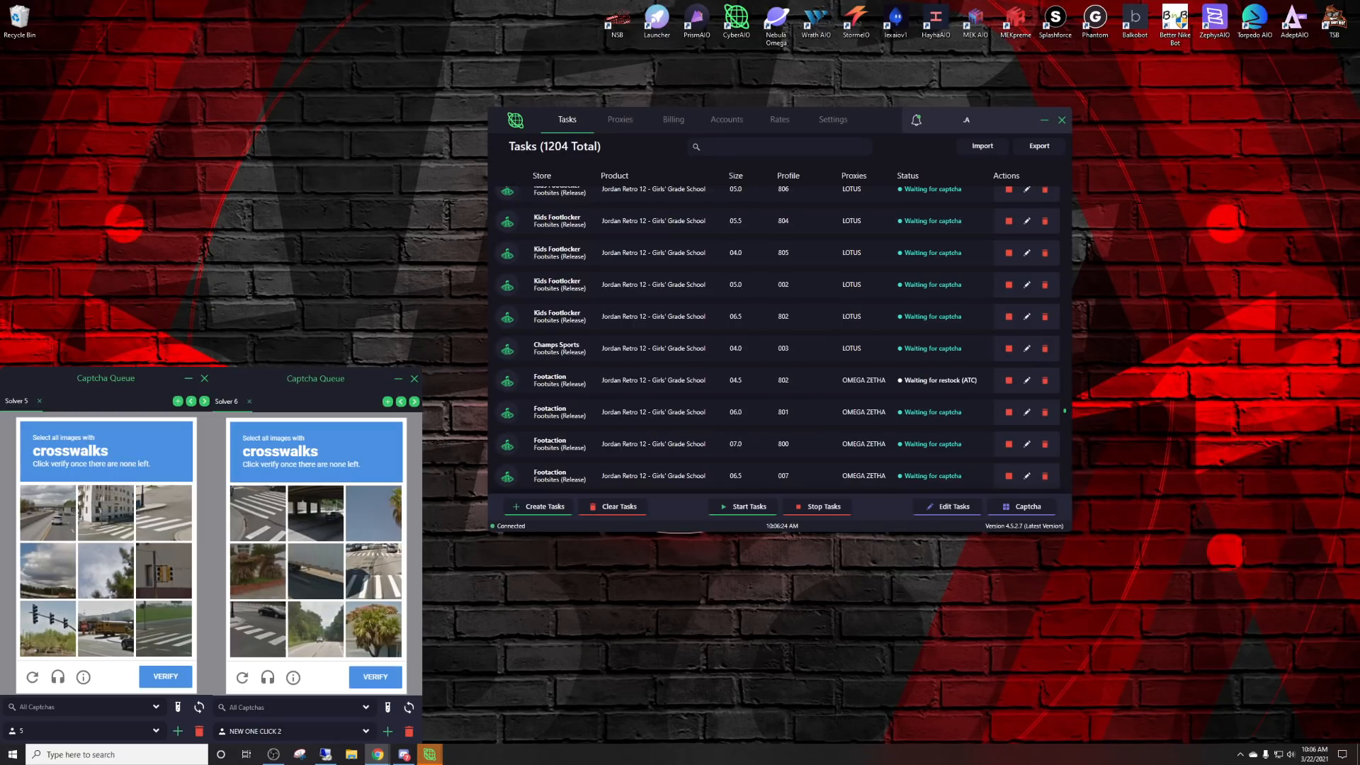
# Enter the text 'DUP' while the Jordan 12 Footsites tasks work through captchas
pyautogui.write('DUP')
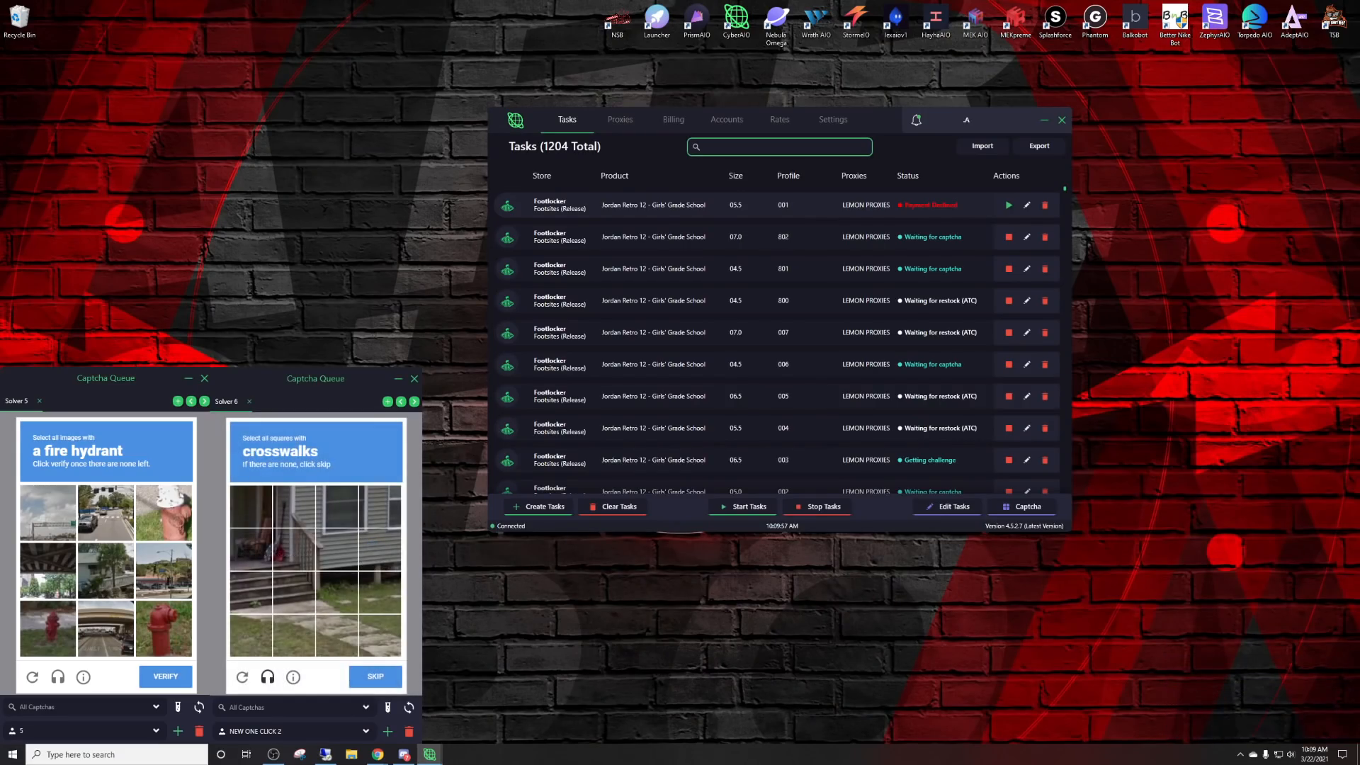
# Search tasks for 'PAYME' to list the 75 Payment Declined tasks, then search 'SUC'
pyautogui.write('PAYME')
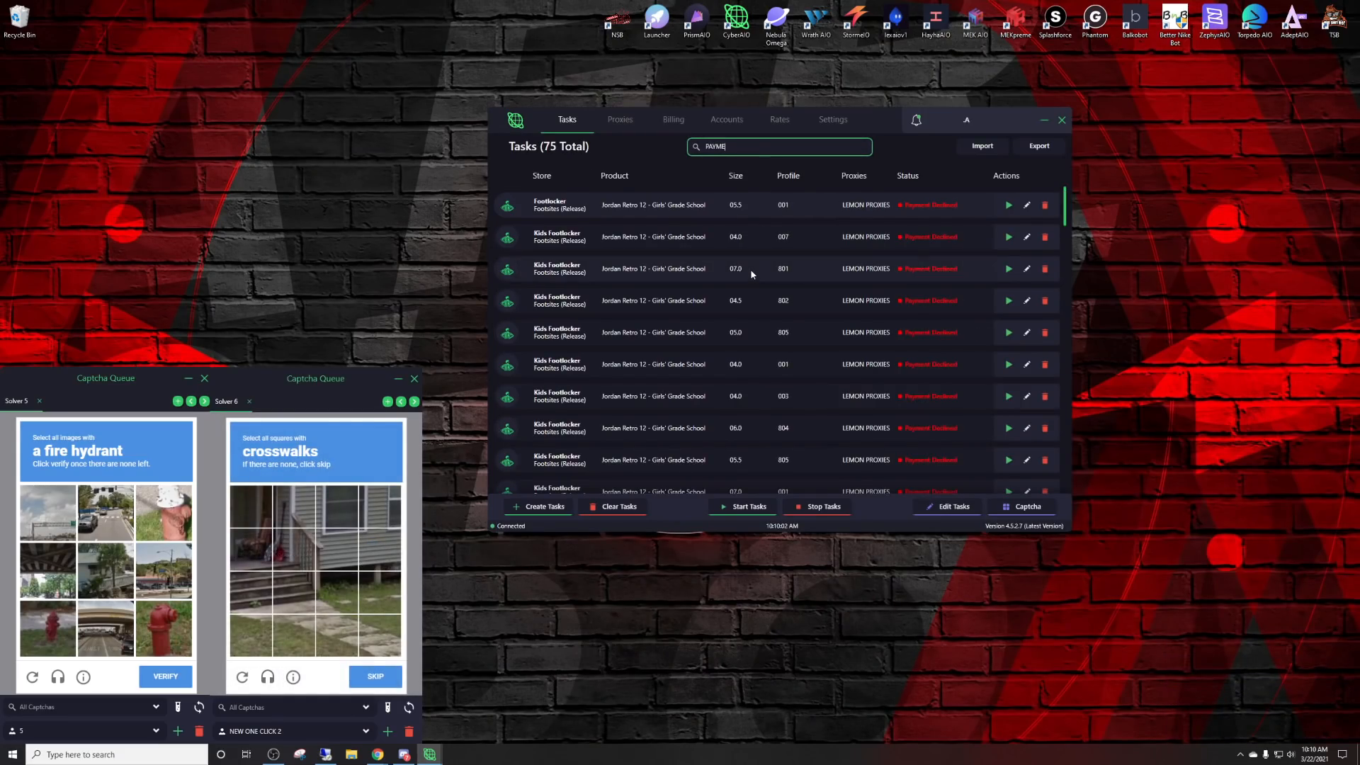
pyautogui.scroll(-3)
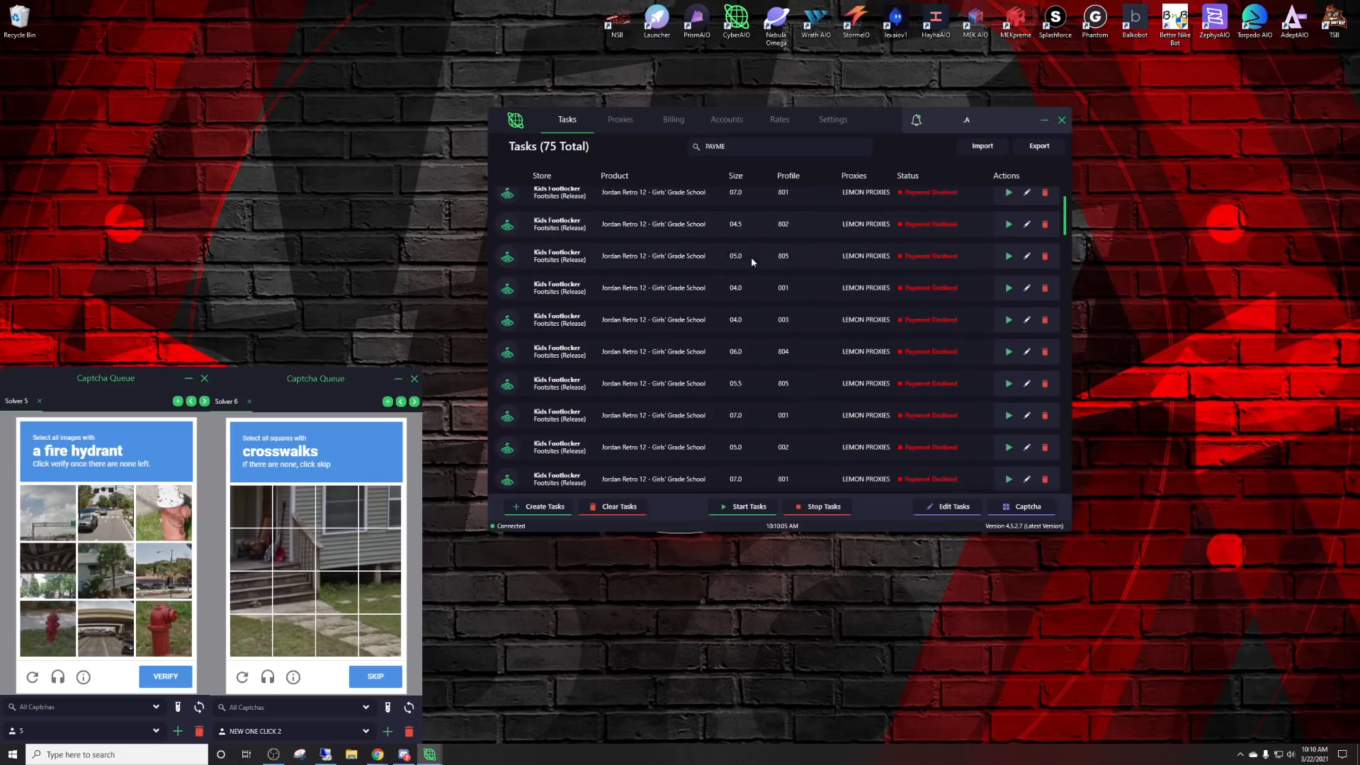
pyautogui.click(778, 146)
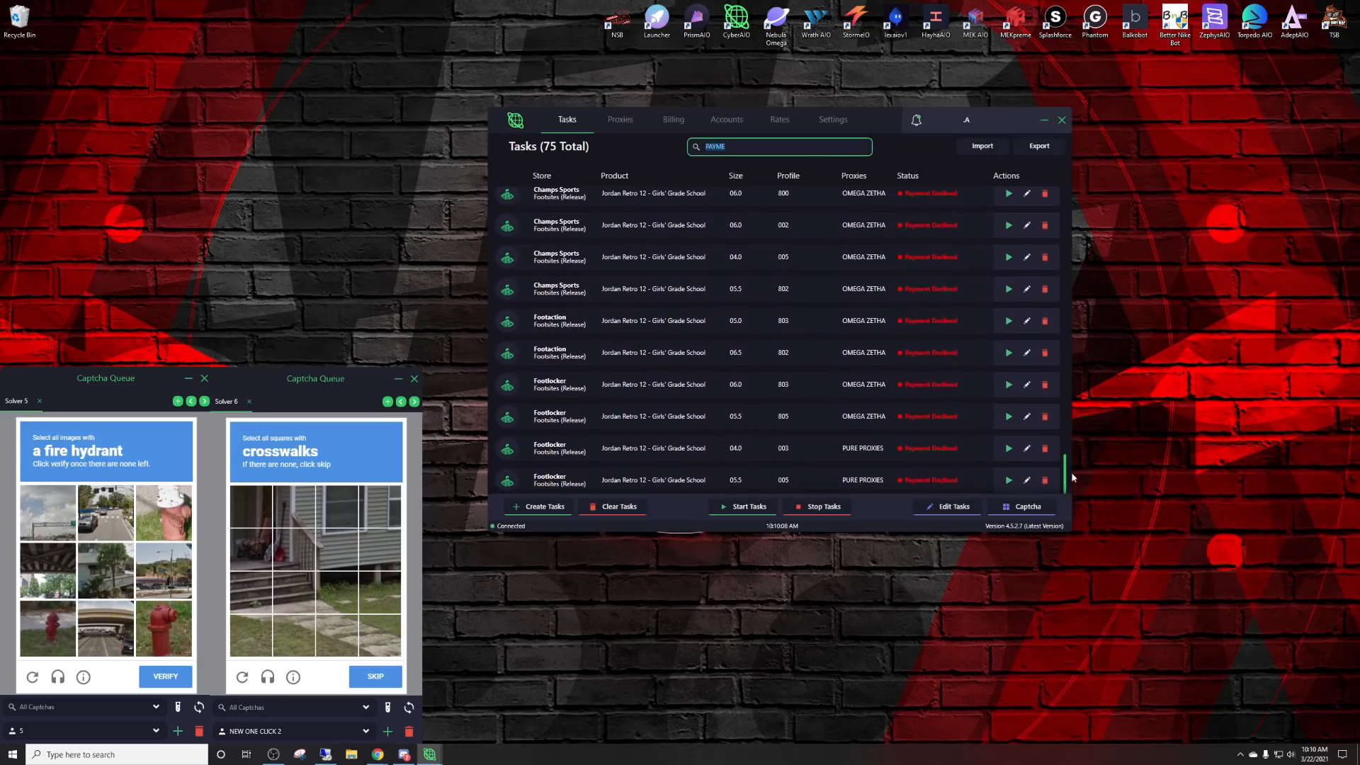
pyautogui.scroll(-3)
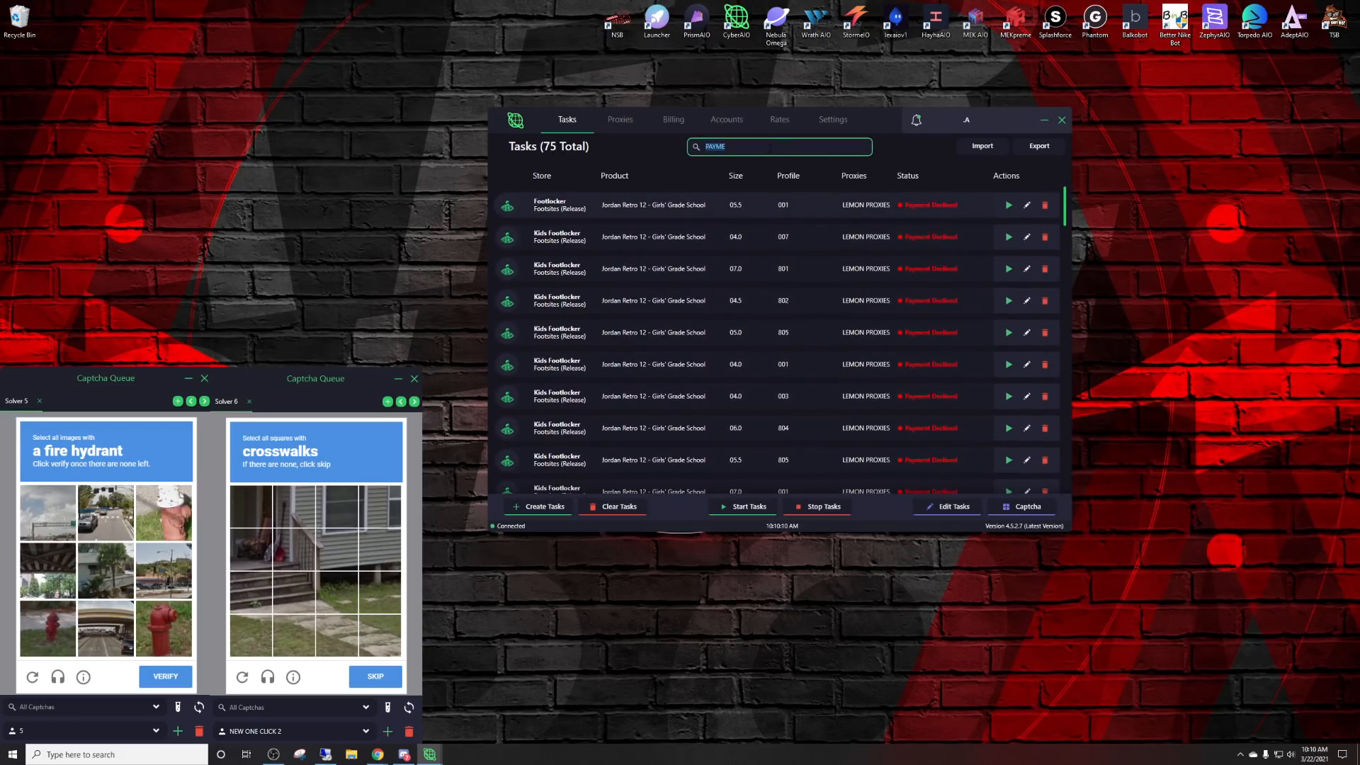
pyautogui.write('SUC')
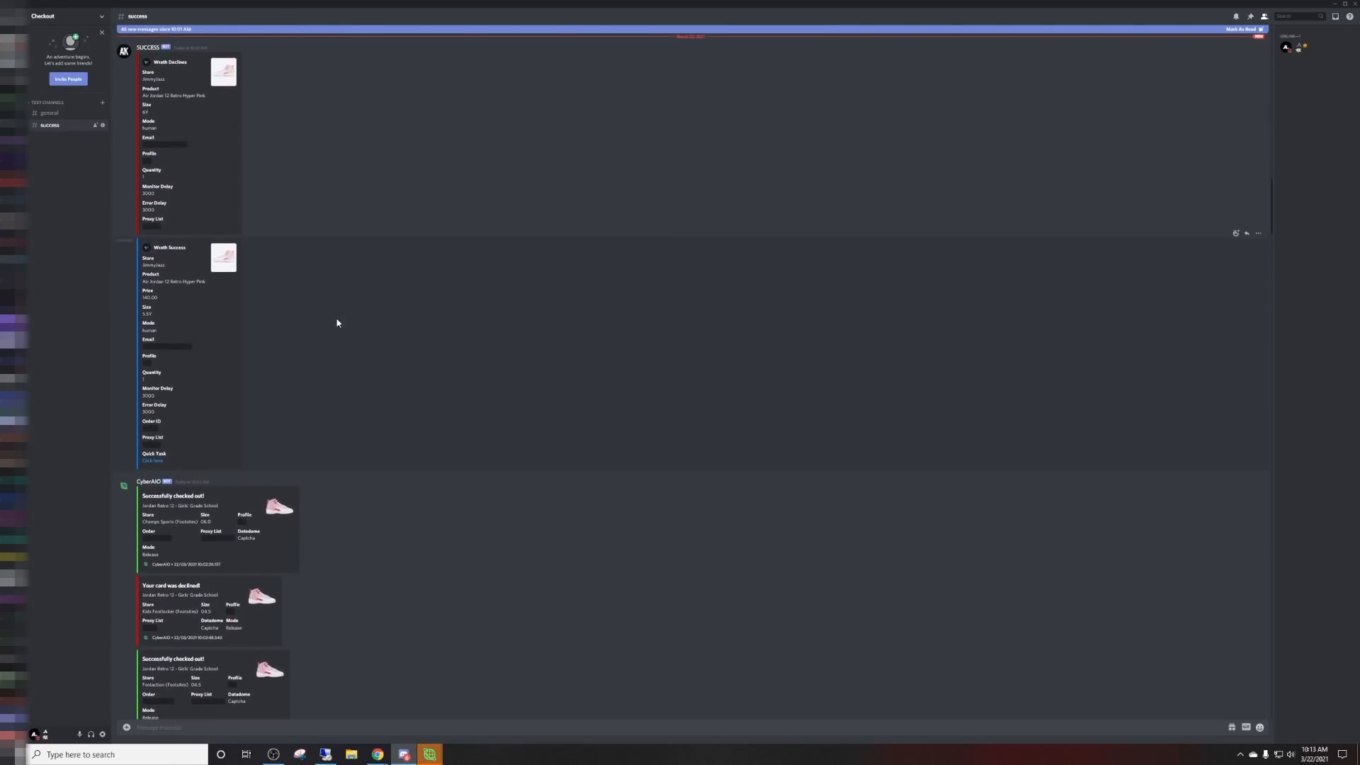
# Scroll through the SUCCESS channel's Jordan Retro 12 declined-card and Footaction success webhooks
pyautogui.scroll(-3)
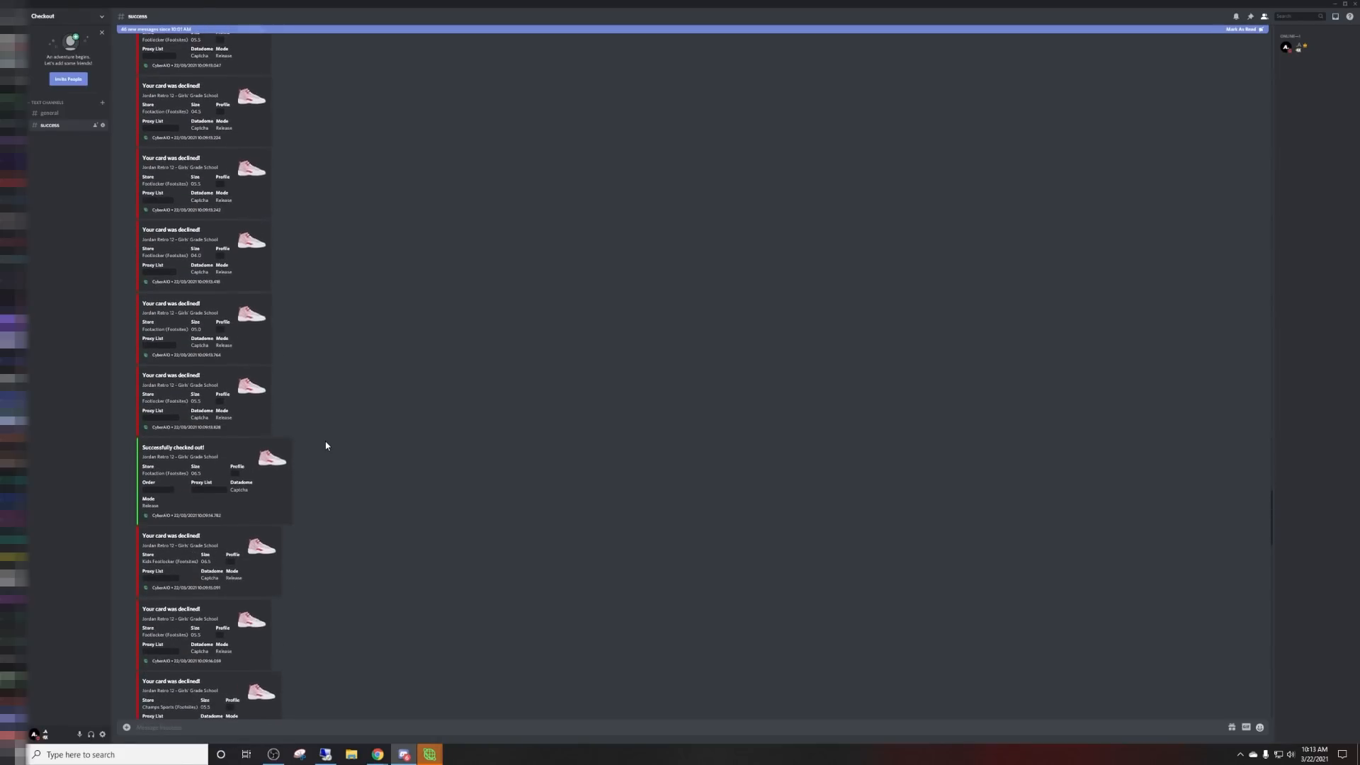
pyautogui.scroll(-3)
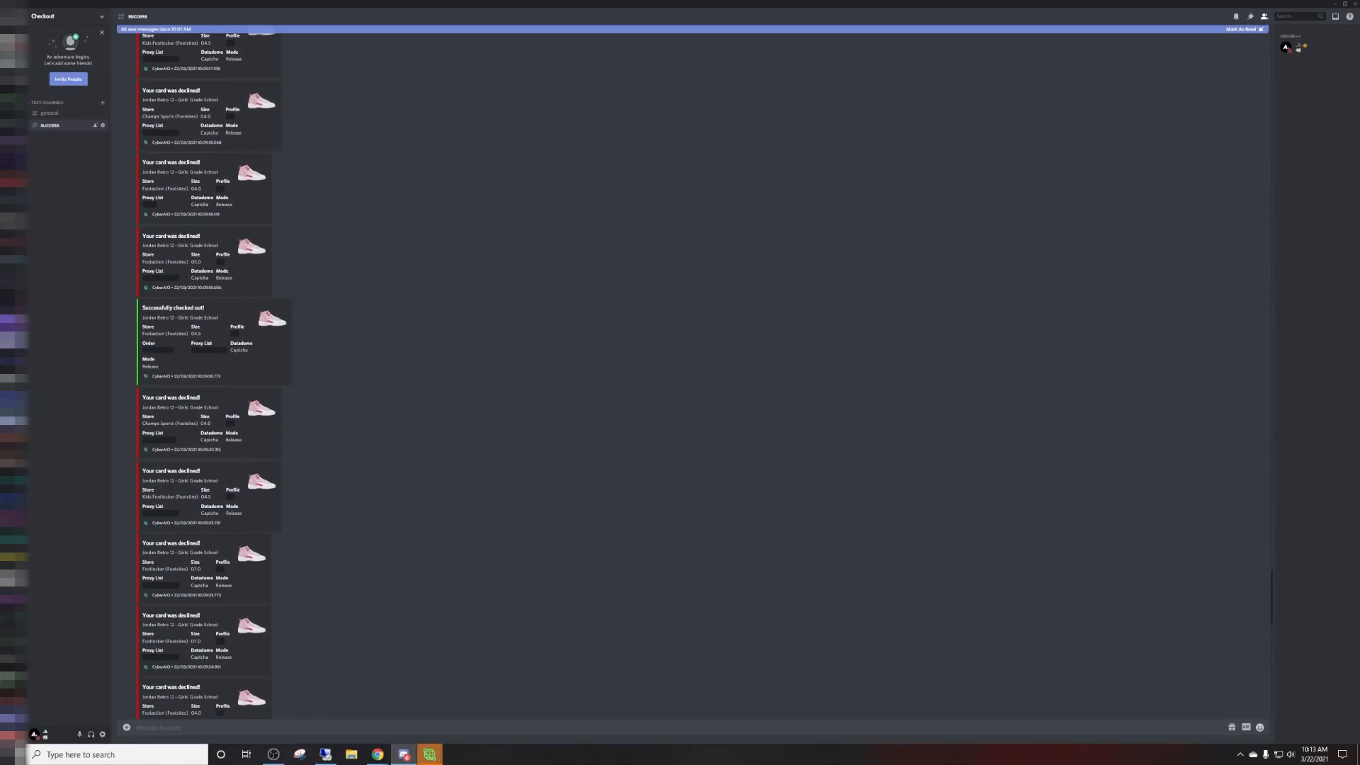
pyautogui.scroll(-3)
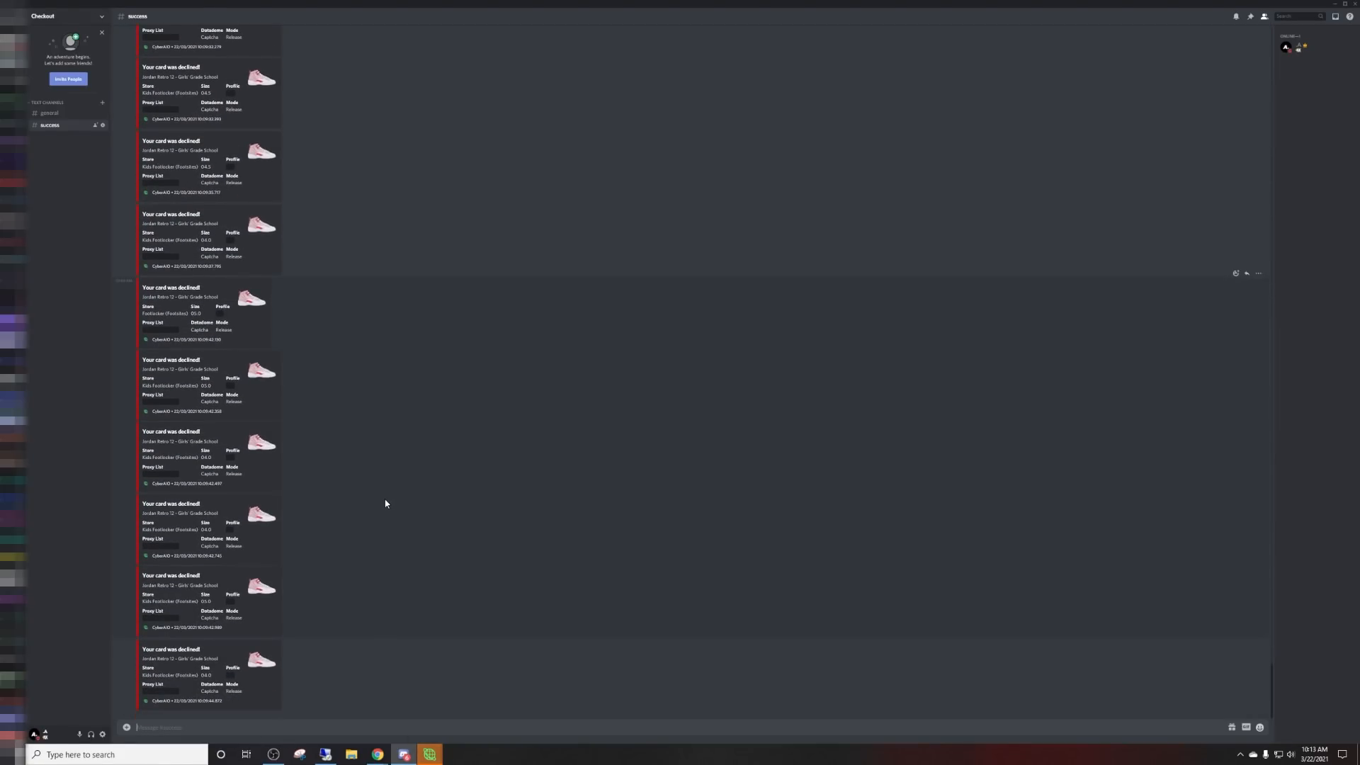